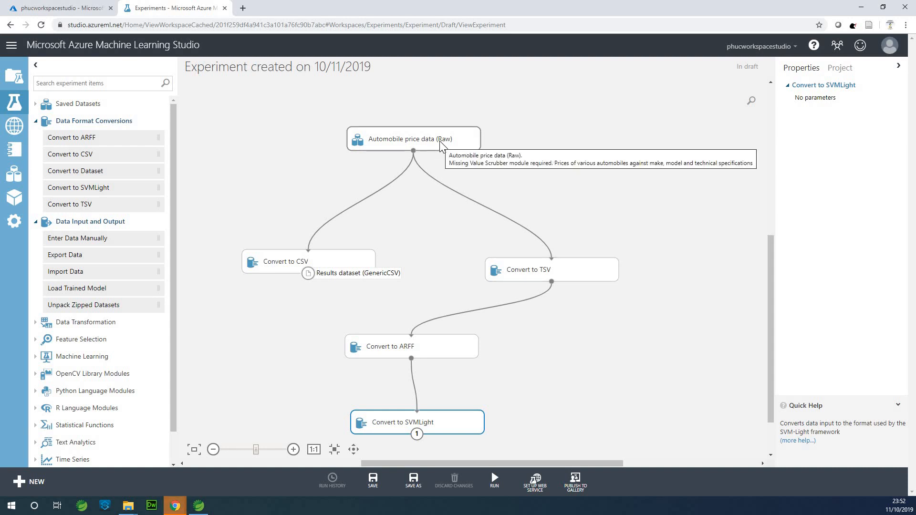
- Preview the raw automobile price dataset output, scroll through it, then close the preview
right_click(414, 138)
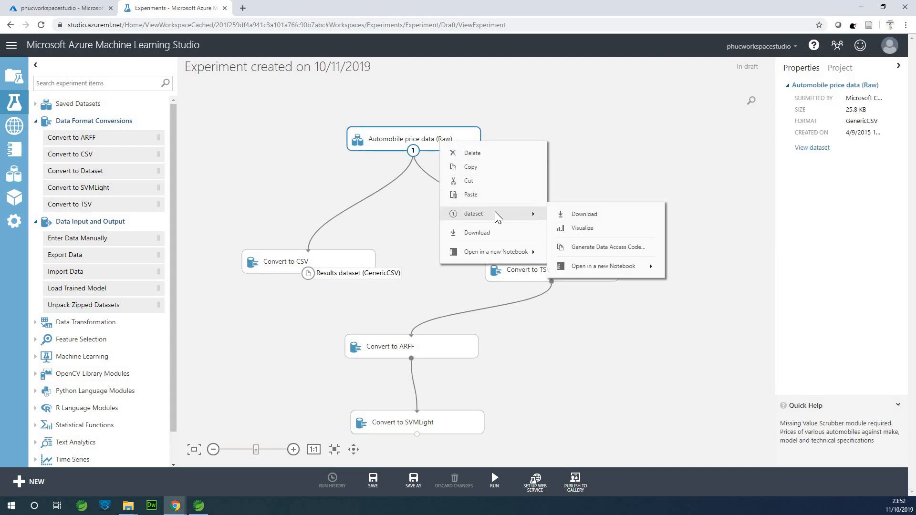
left_click(582, 228)
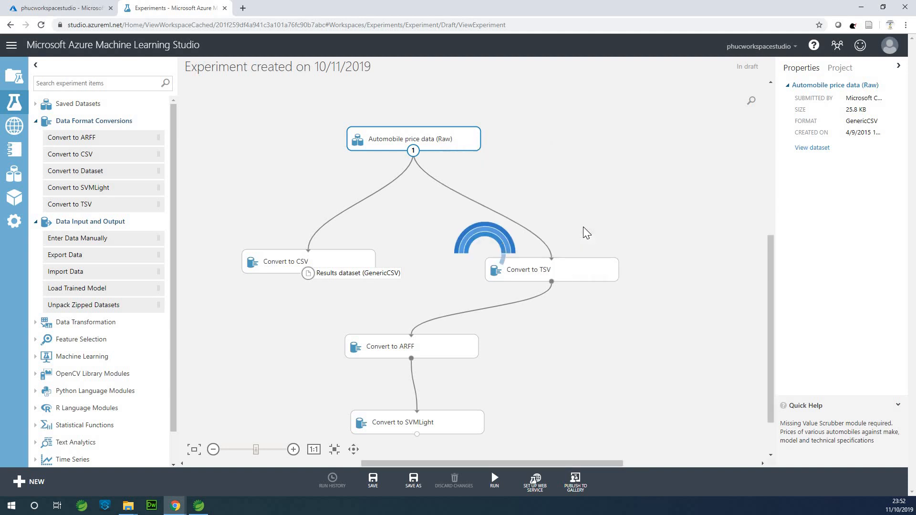
left_click(812, 147)
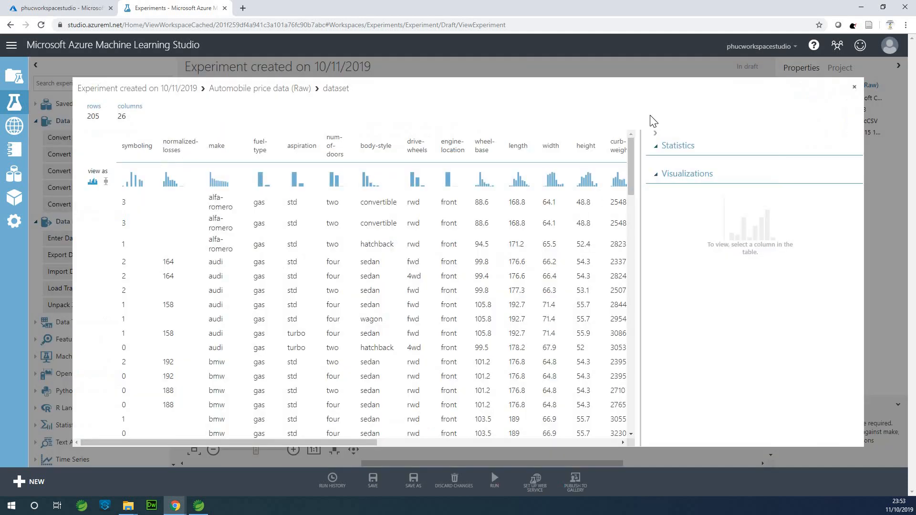
scroll("down", 3)
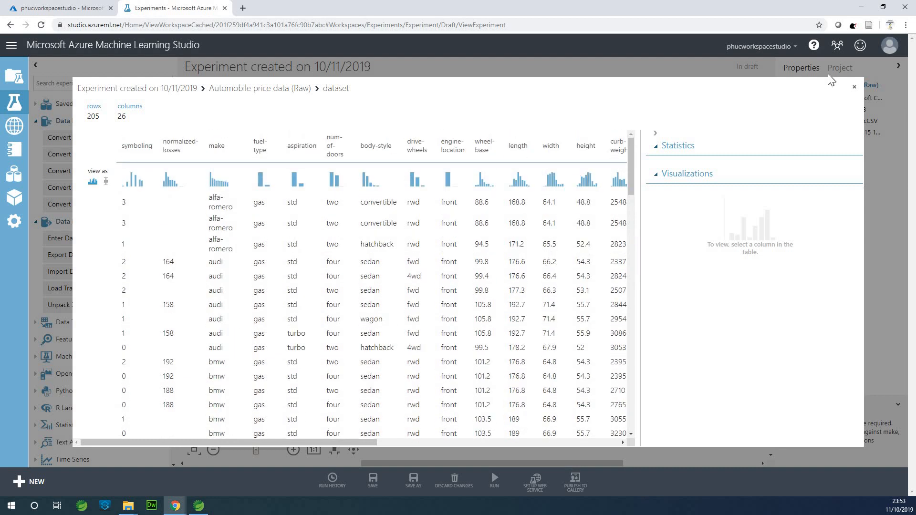
left_click(854, 86)
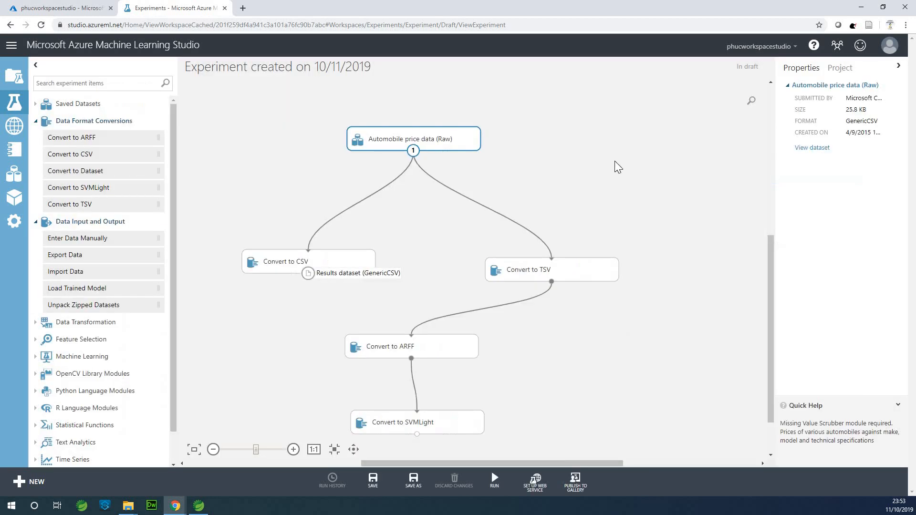
mouse_move(624, 399)
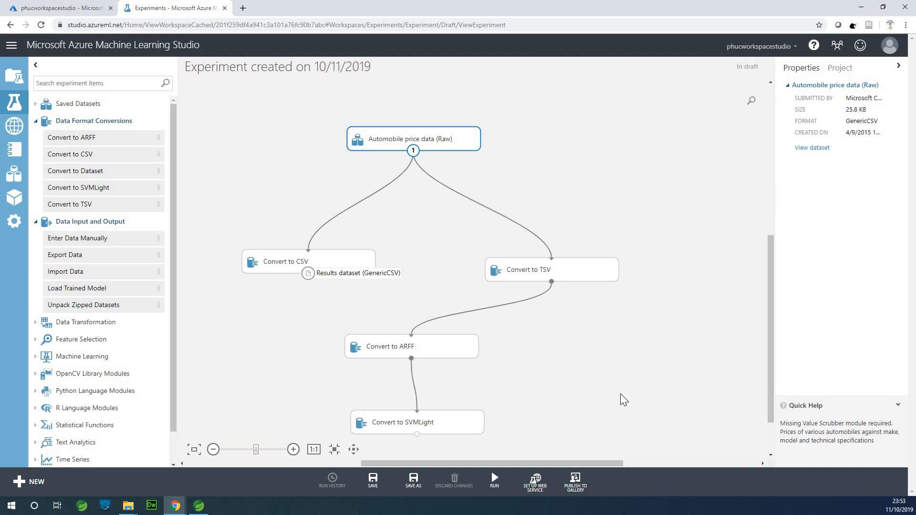
mouse_move(557, 212)
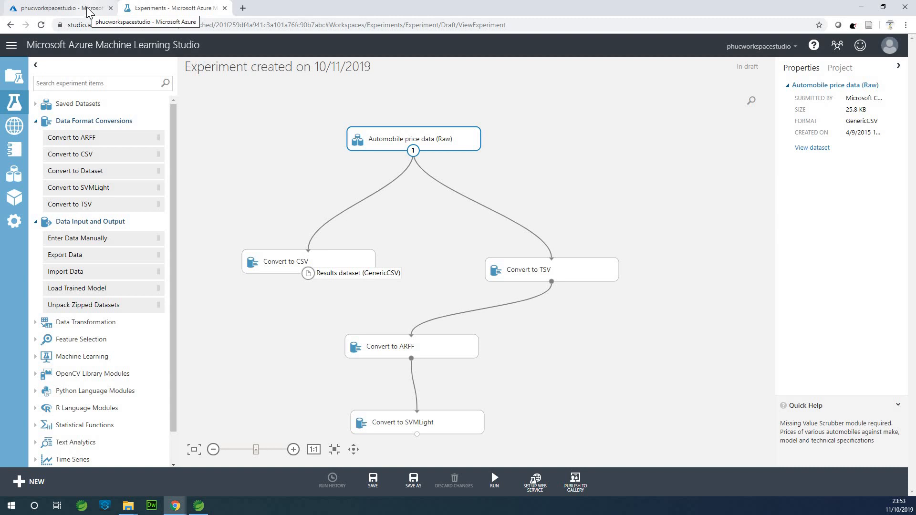
mouse_move(262, 45)
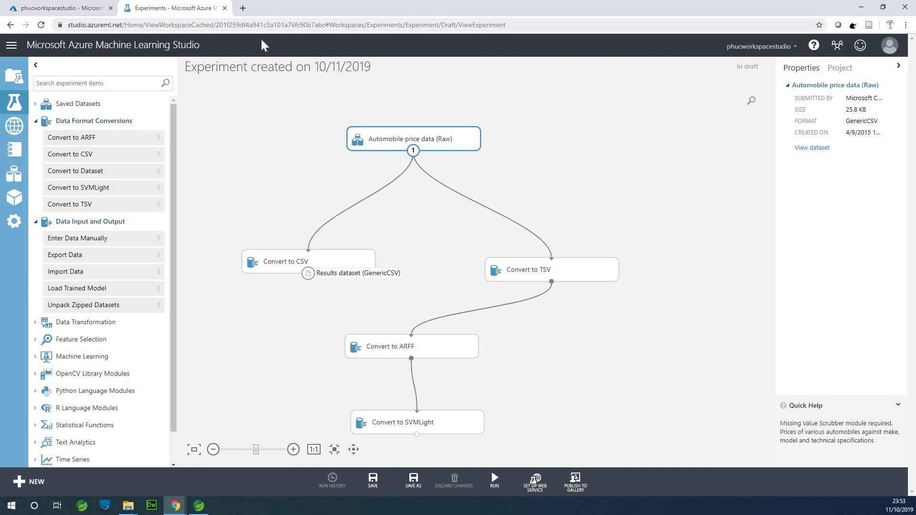
mouse_move(225, 13)
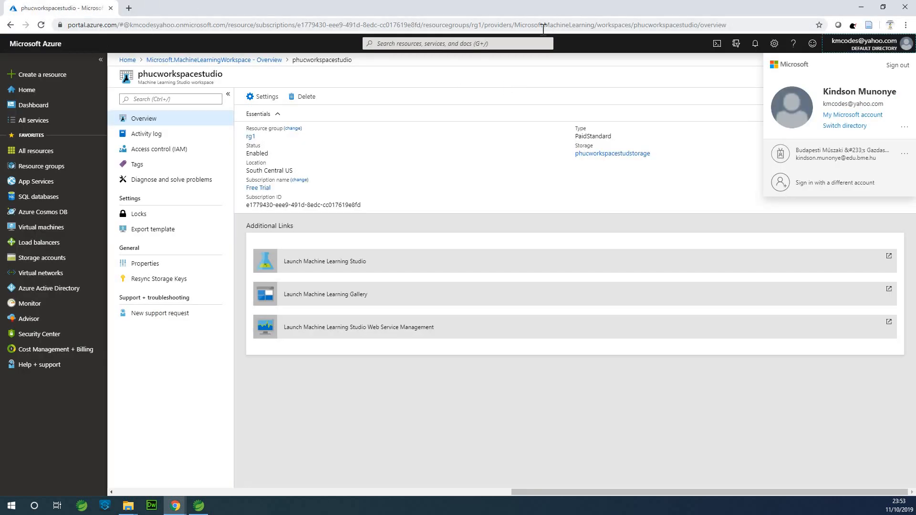
mouse_move(903, 52)
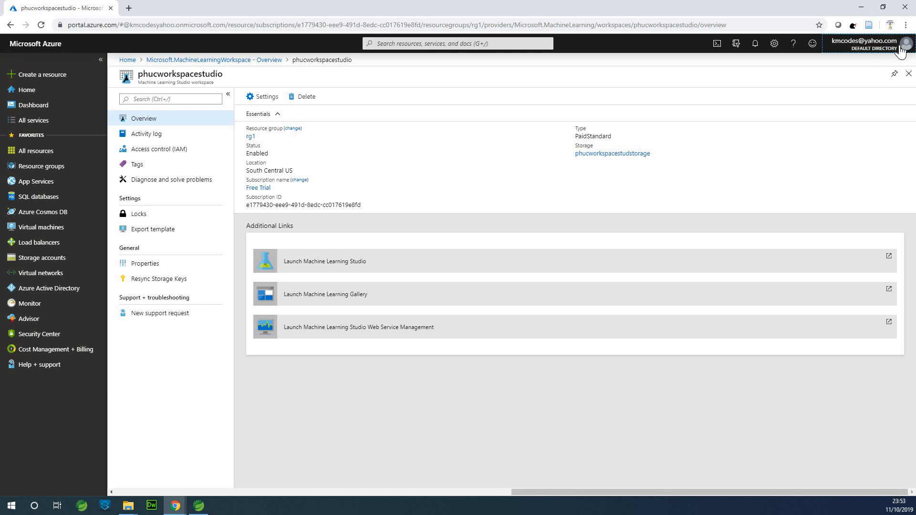
mouse_move(875, 49)
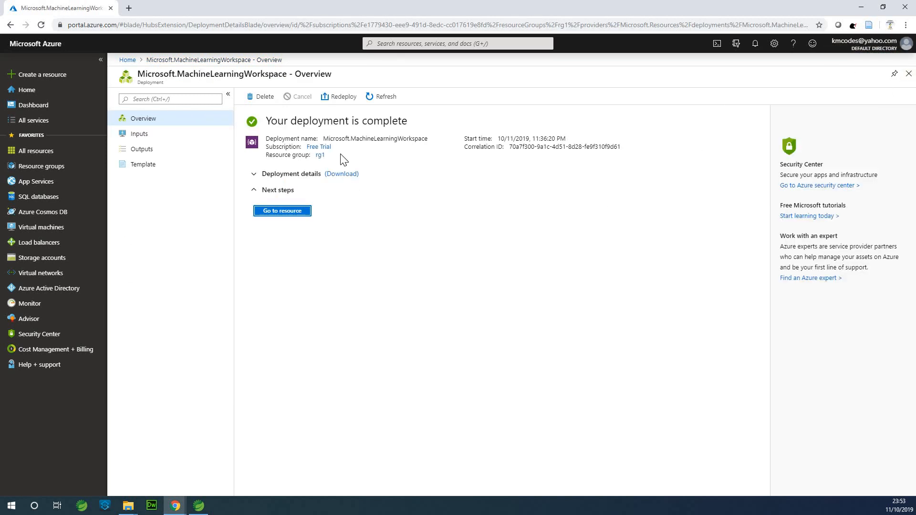
mouse_move(319, 146)
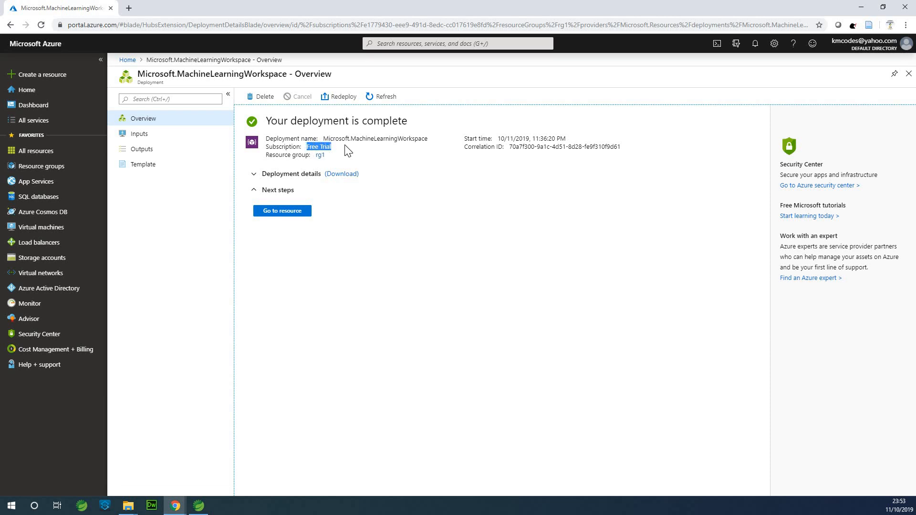
mouse_move(341, 154)
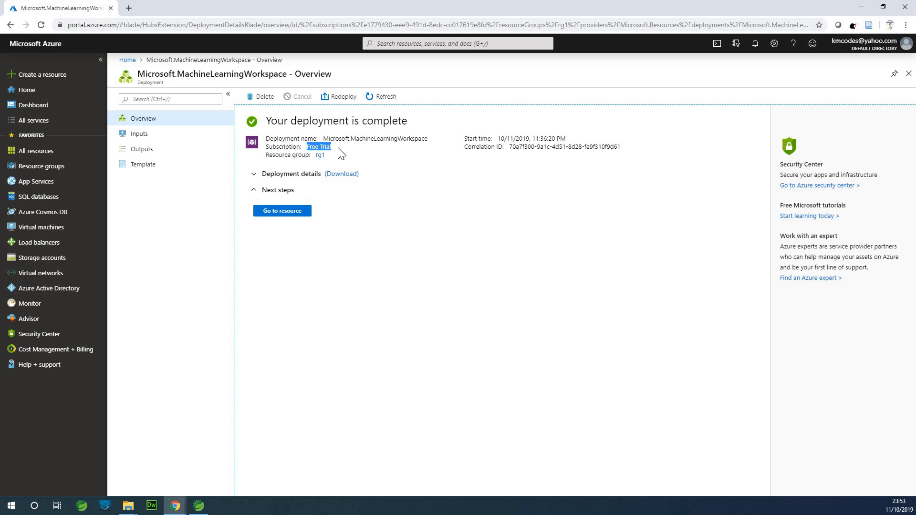
mouse_move(304, 159)
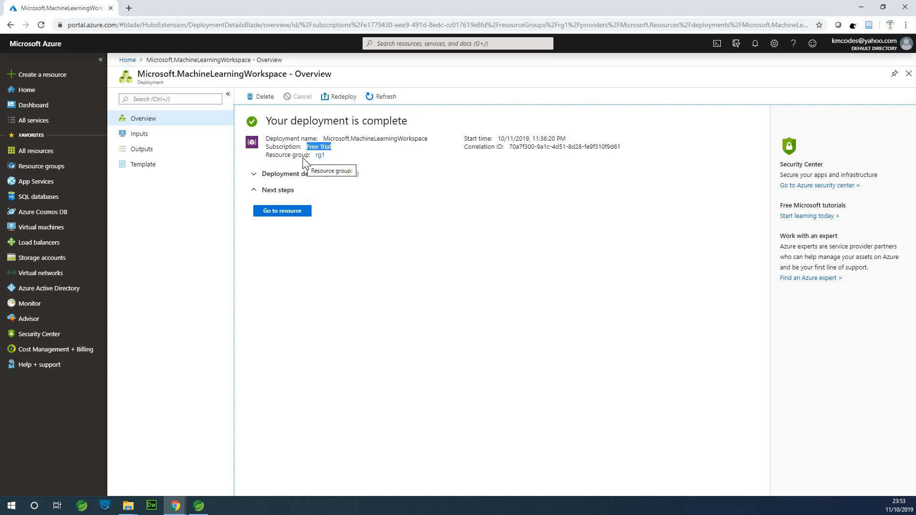
mouse_move(292, 110)
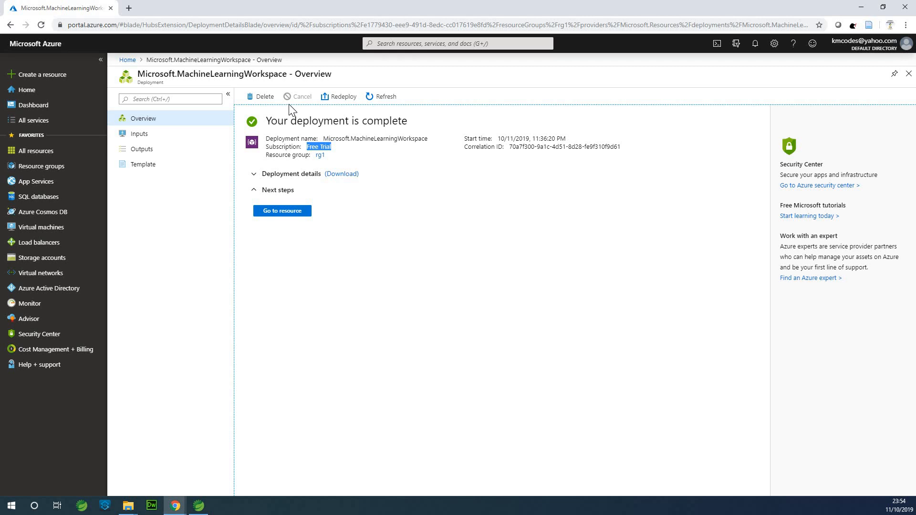
mouse_move(40, 166)
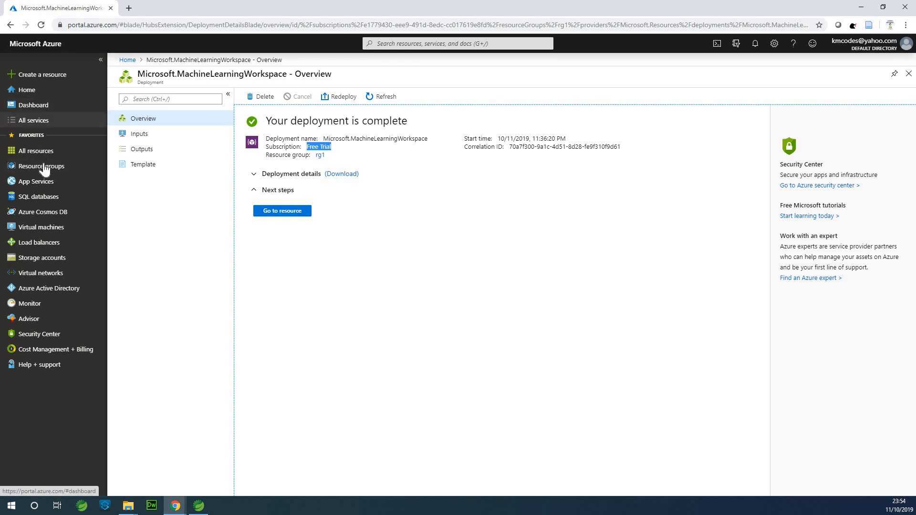
mouse_move(85, 136)
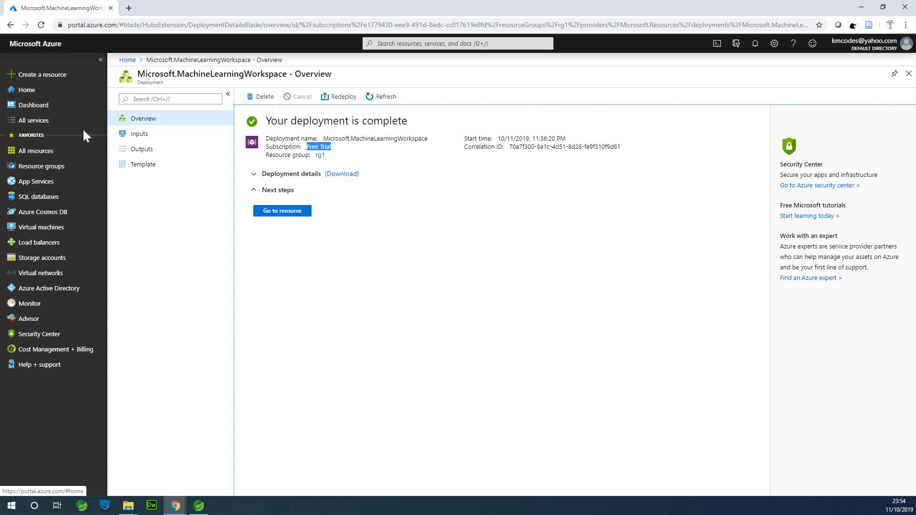
mouse_move(70, 222)
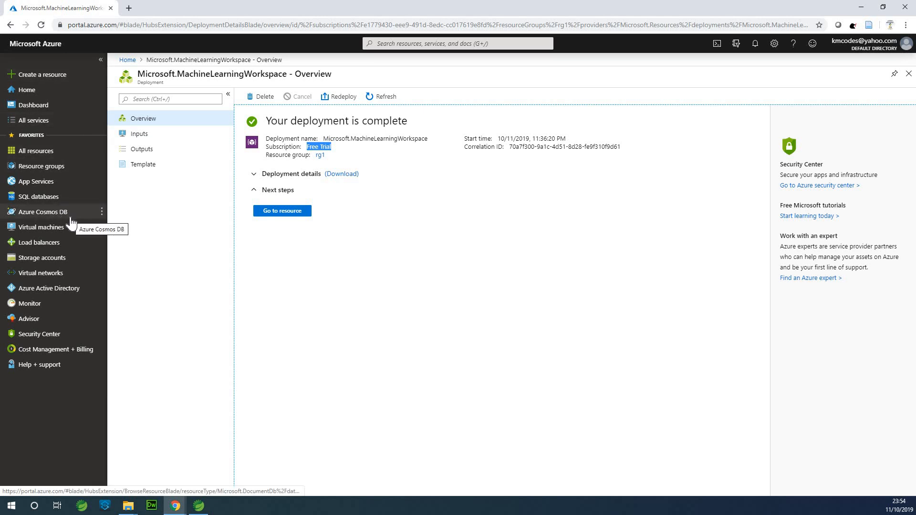
mouse_move(282, 211)
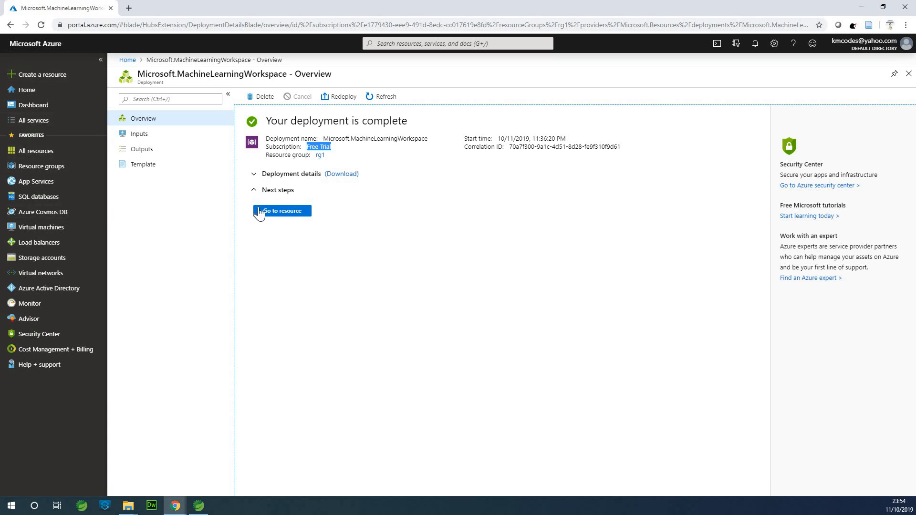
mouse_move(282, 211)
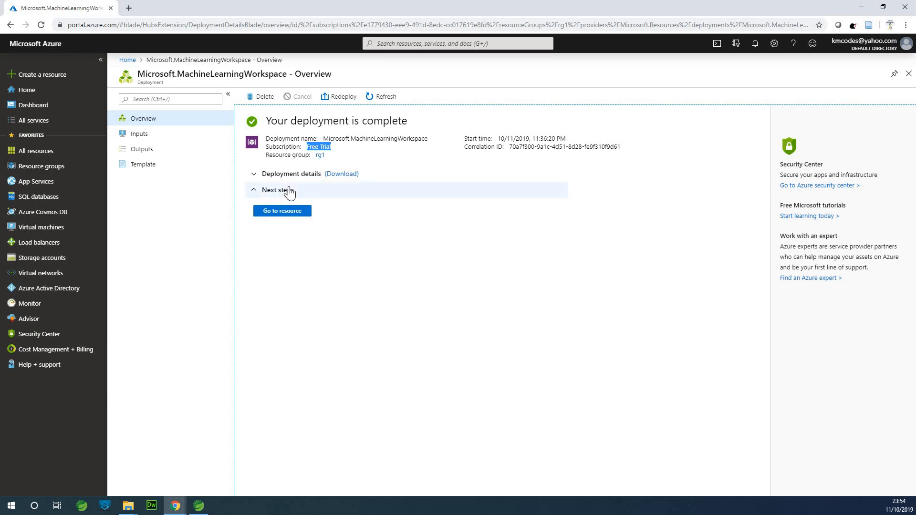
mouse_move(324, 189)
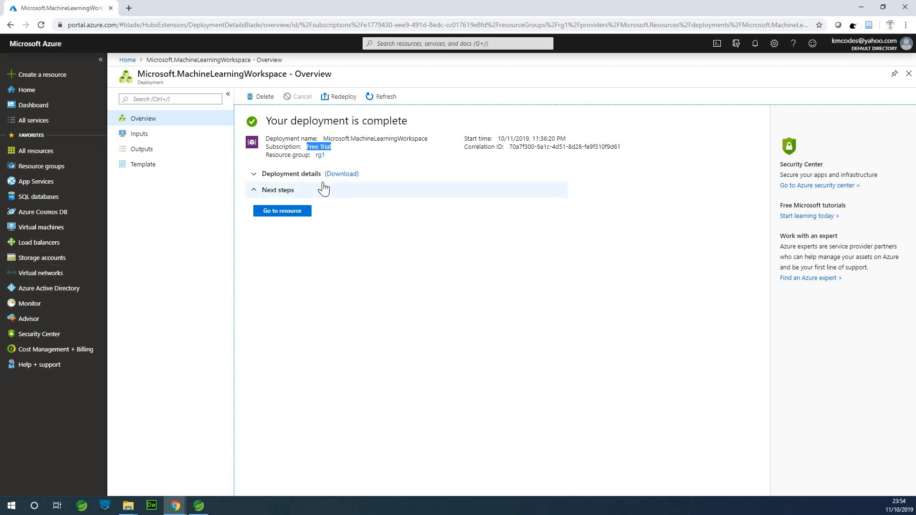
mouse_move(487, 85)
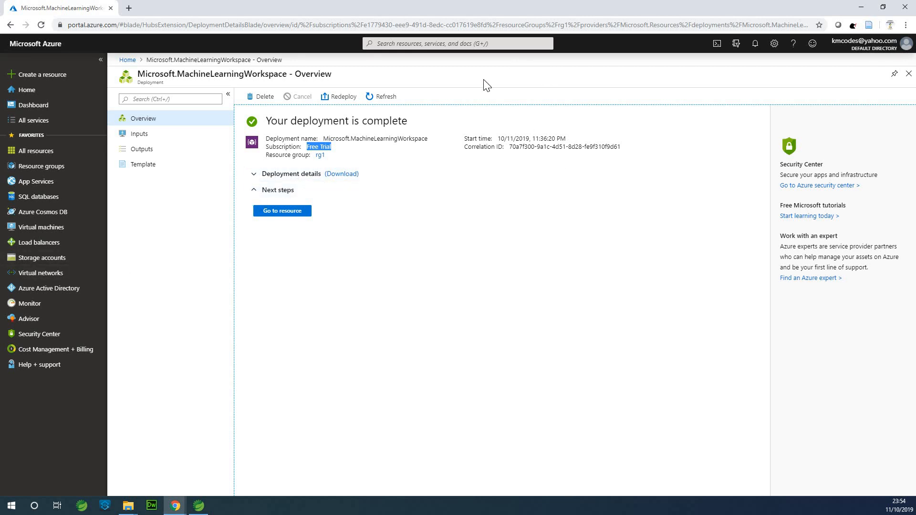
mouse_move(910, 75)
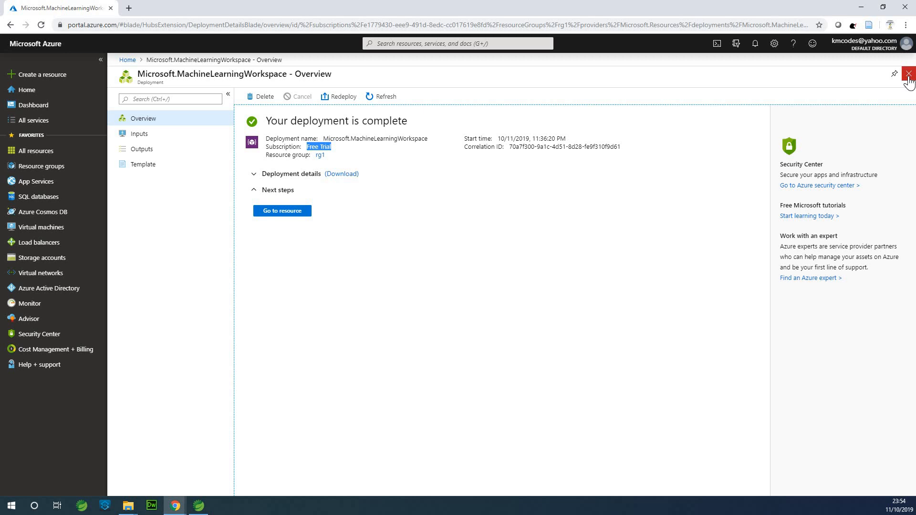
- Close the deployment overview and choose to sign in with a different account
left_click(910, 74)
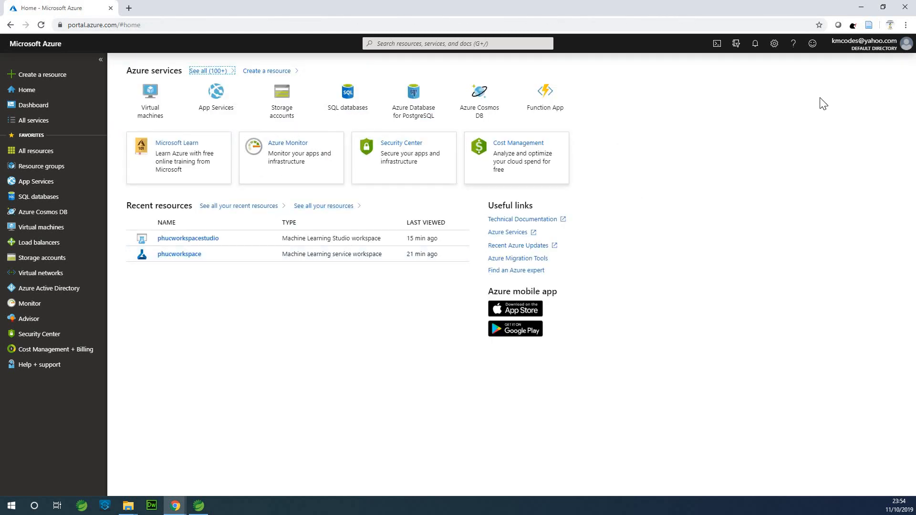
mouse_move(81, 221)
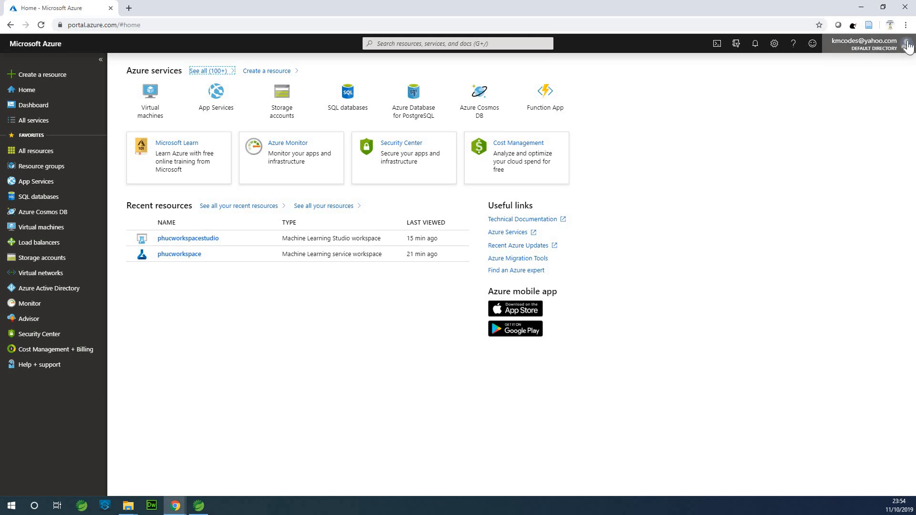
left_click(909, 44)
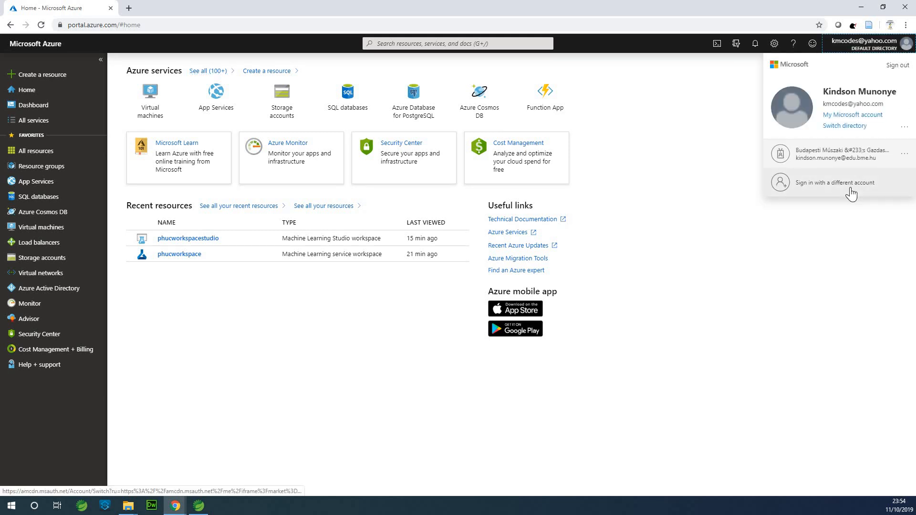
left_click(896, 65)
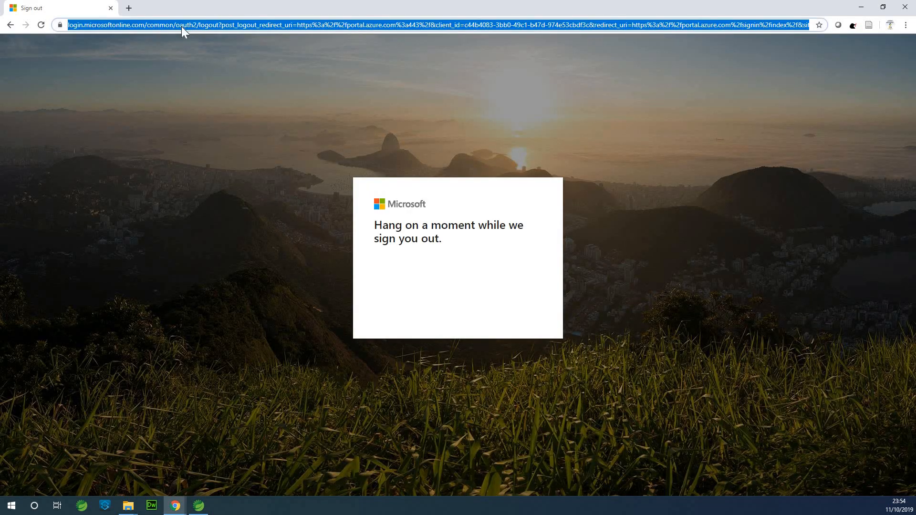
- Enter google.com in the browser address bar
type("google.com")
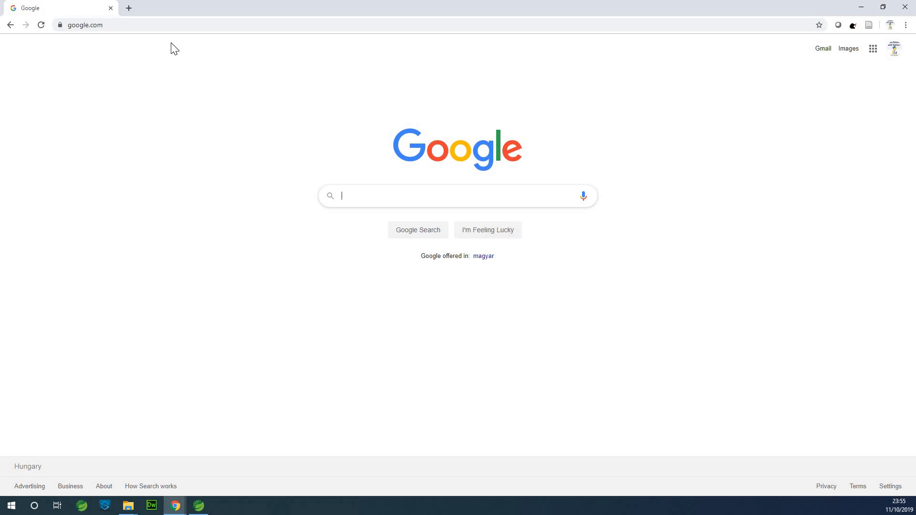
mouse_move(182, 50)
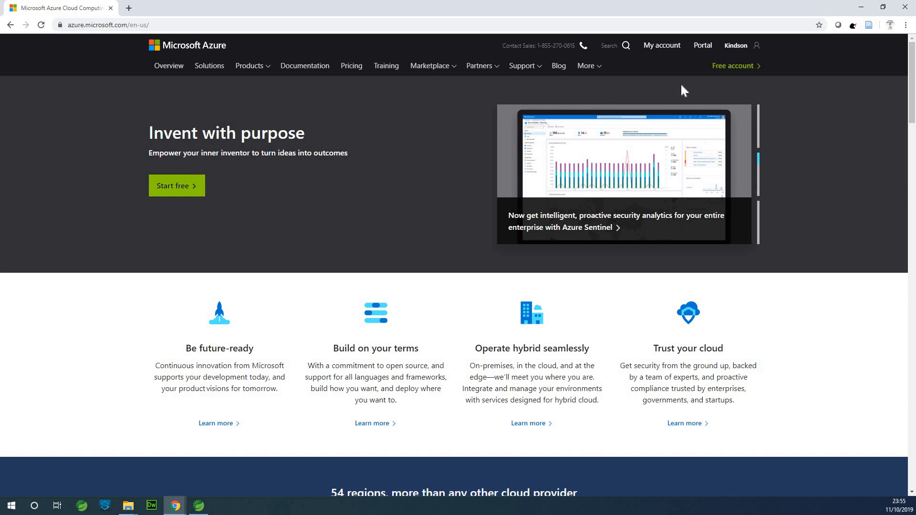
mouse_move(581, 107)
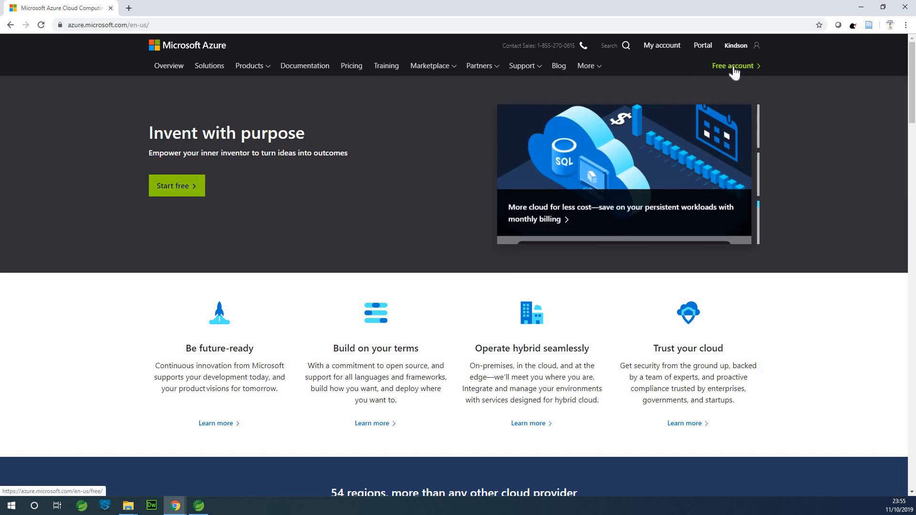
- Open the Azure Free account offer page and start the free sign-up
left_click(734, 65)
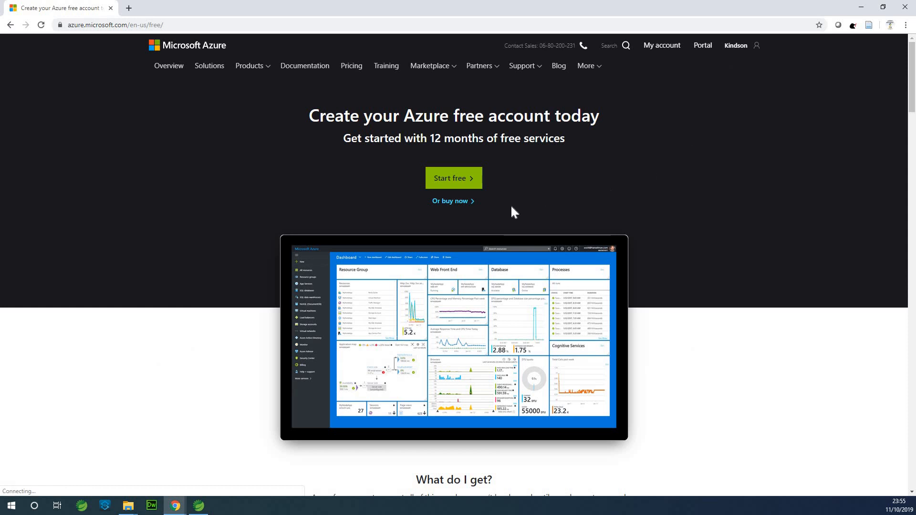
left_click(454, 178)
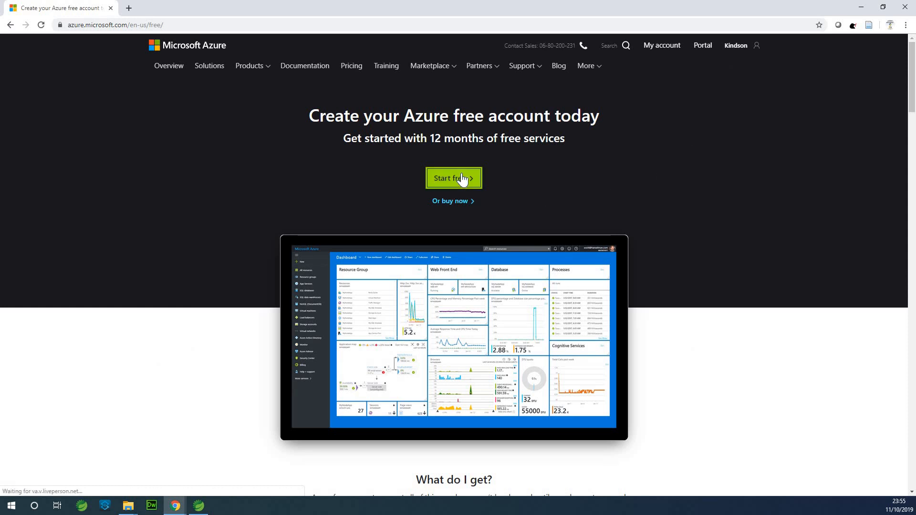
left_click(453, 178)
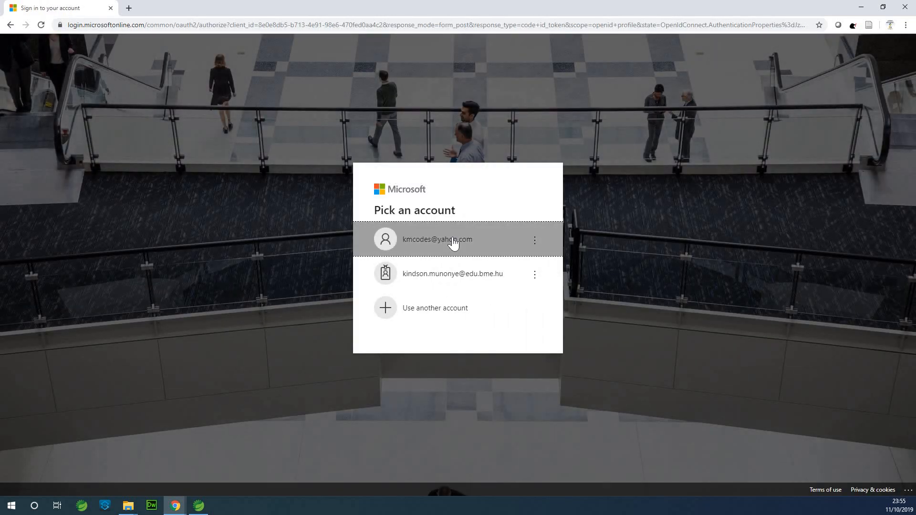
- Sign in with the first personal account, with 'Keep me signed in' ticked
left_click(437, 239)
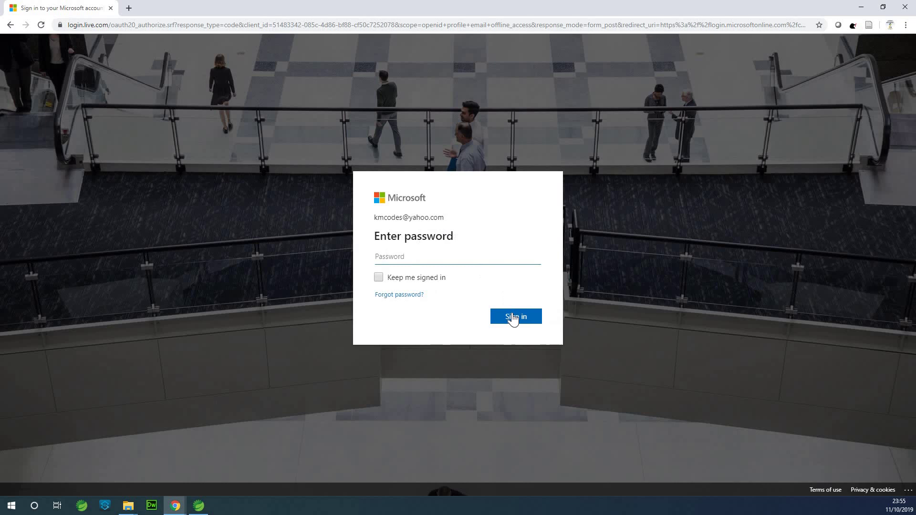
mouse_move(455, 256)
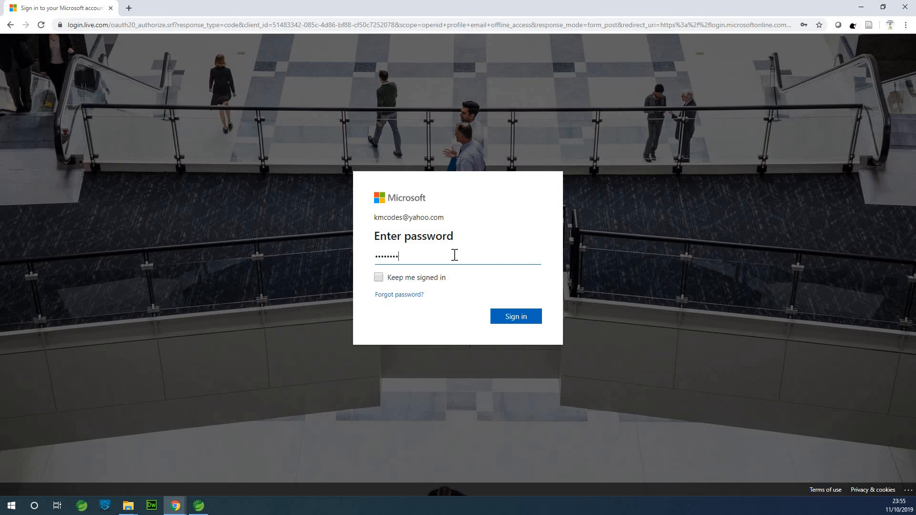
left_click(378, 277)
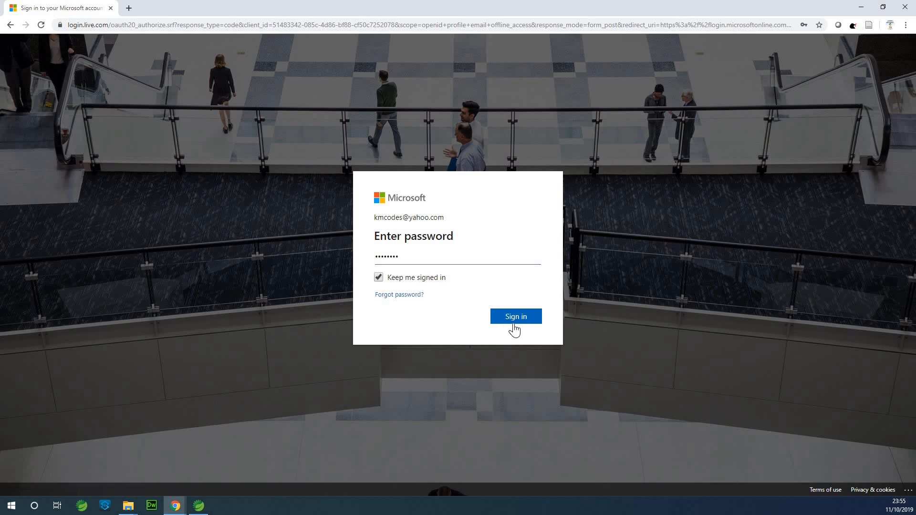
left_click(515, 316)
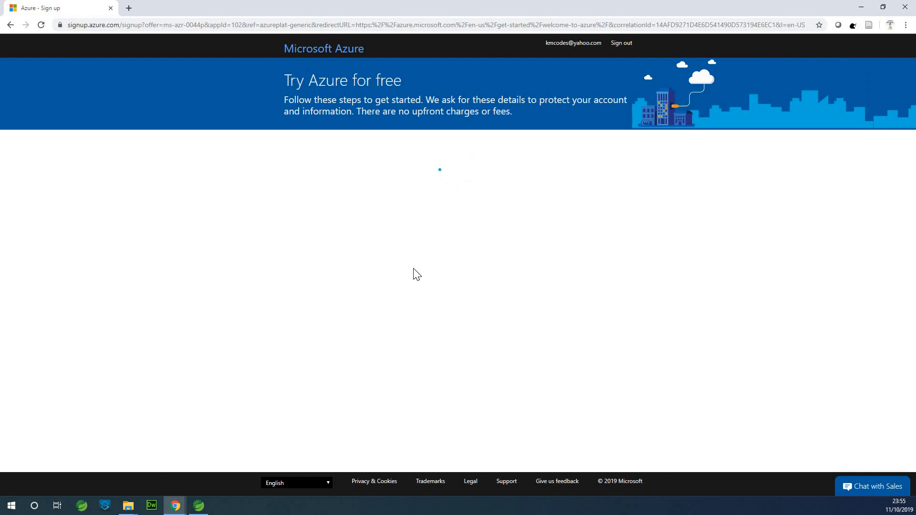
mouse_move(513, 153)
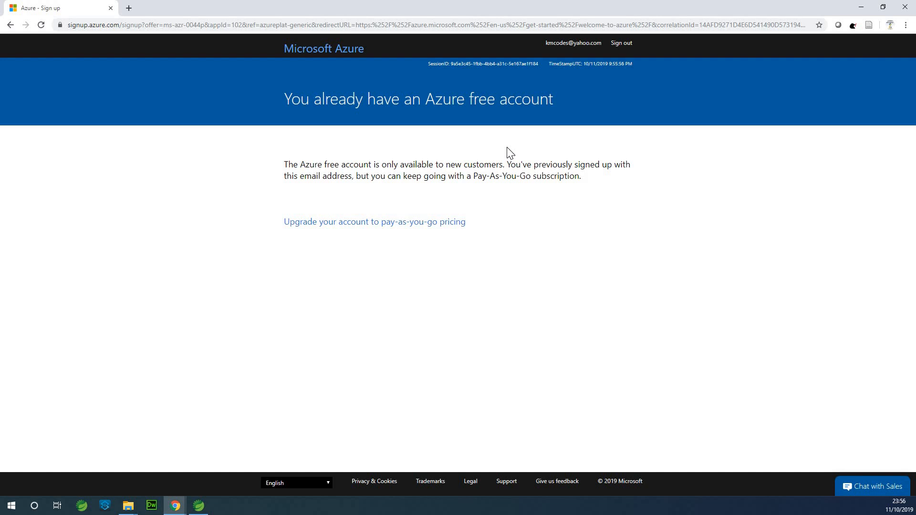
mouse_move(512, 160)
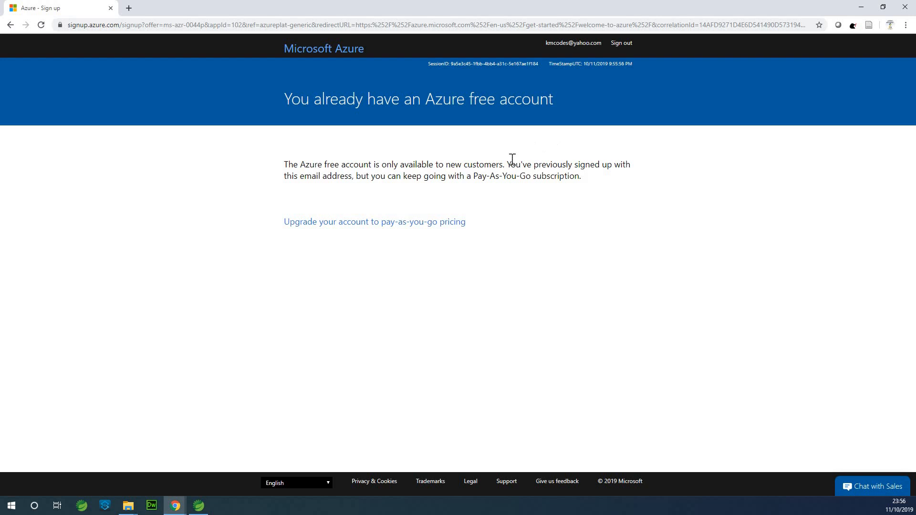
mouse_move(543, 176)
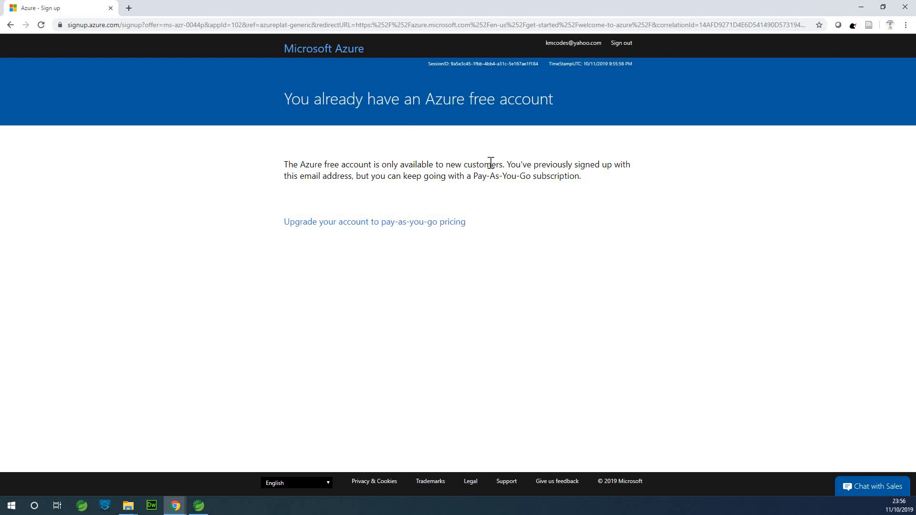
mouse_move(359, 130)
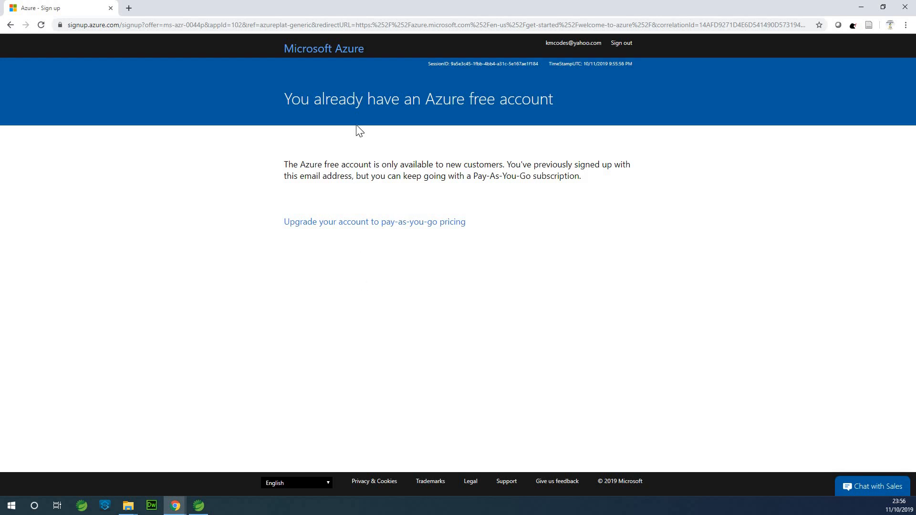
mouse_move(569, 133)
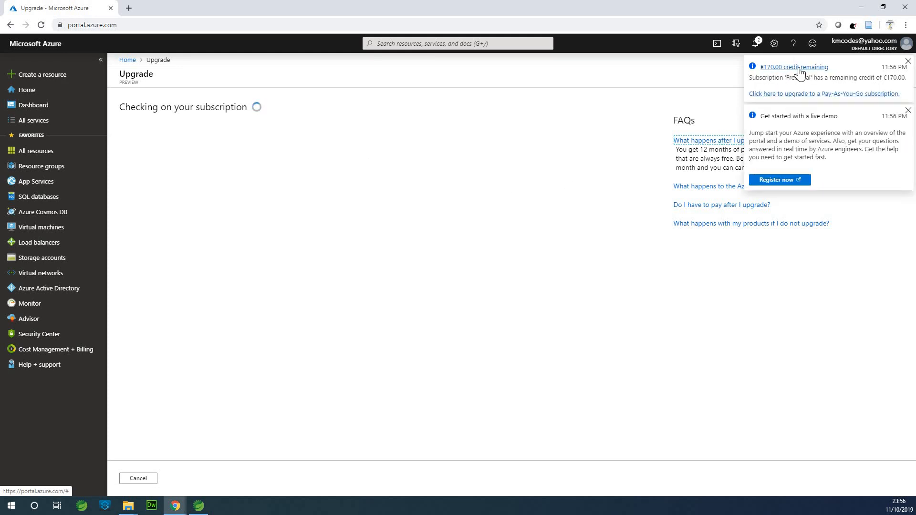
mouse_move(621, 155)
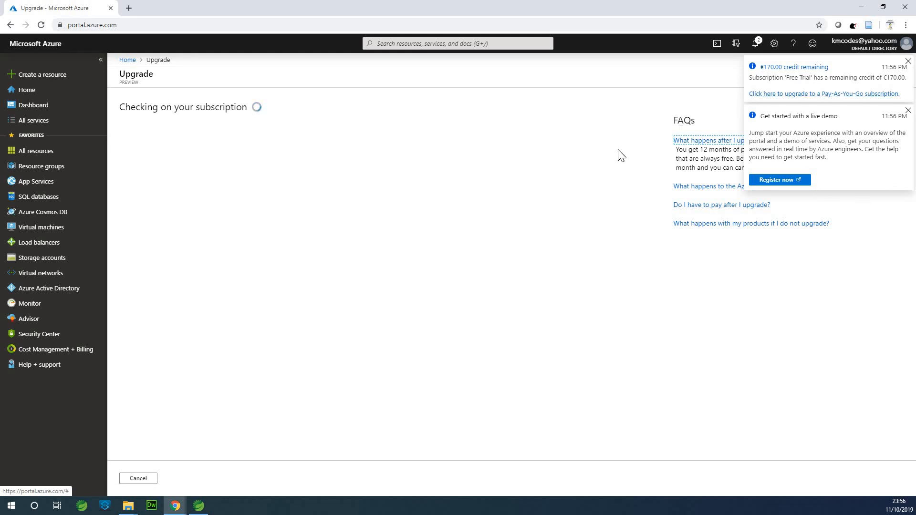
mouse_move(59, 71)
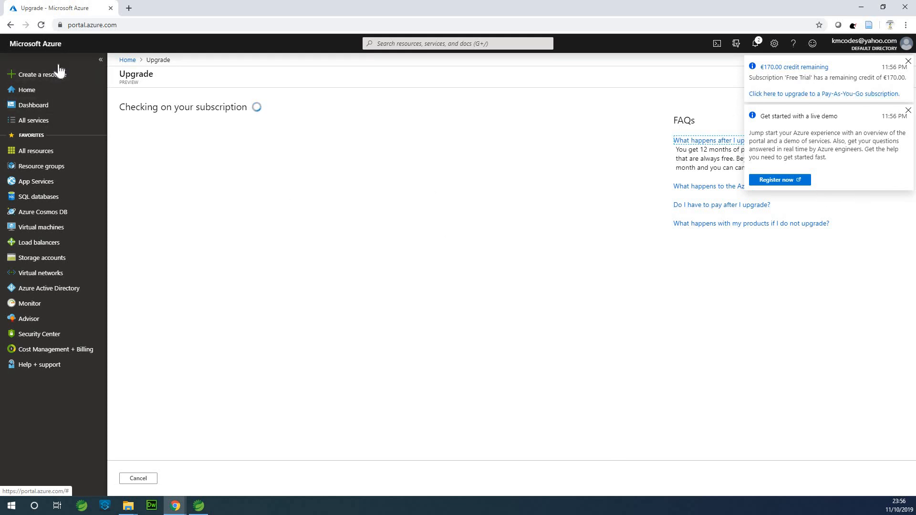
mouse_move(26, 89)
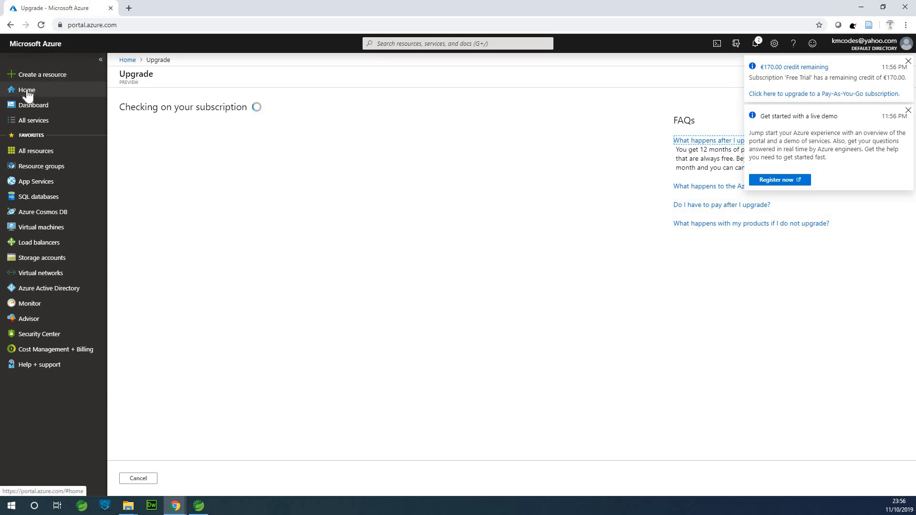
- Return to portal home and dismiss the live demo and remaining credit notifications
left_click(908, 62)
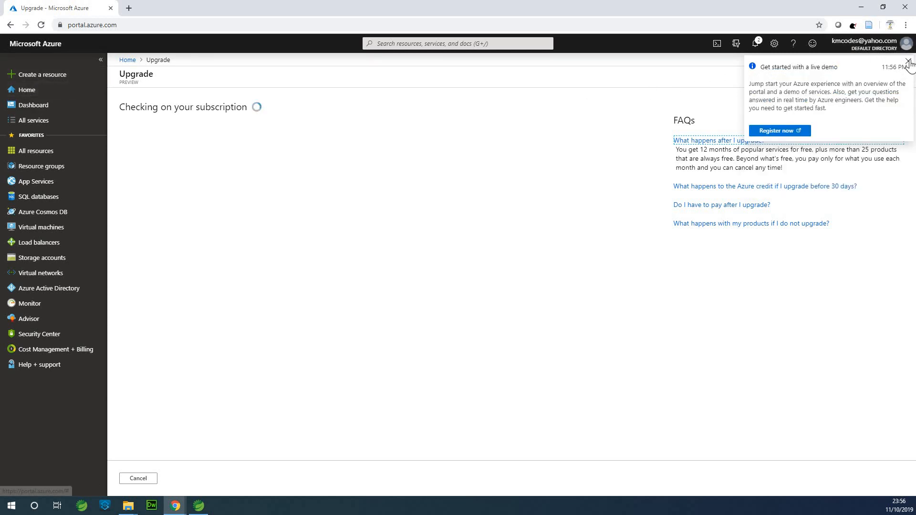
left_click(909, 62)
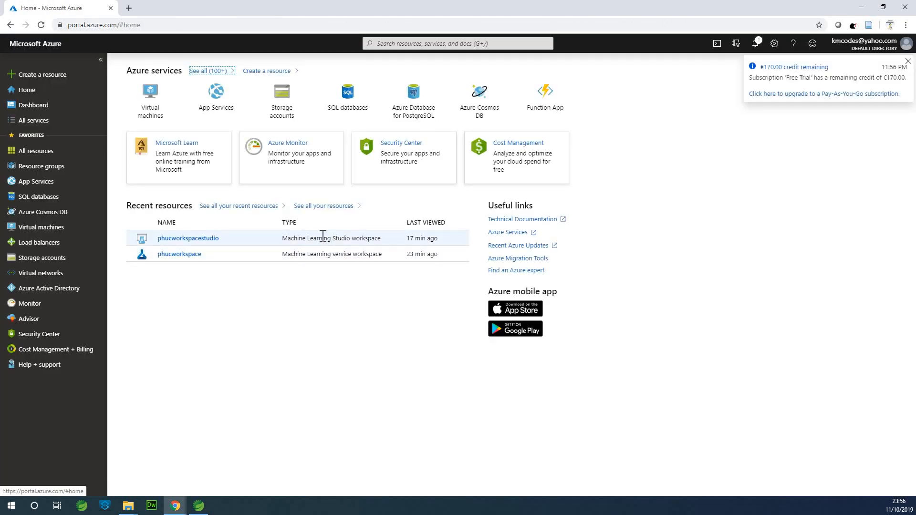
mouse_move(326, 187)
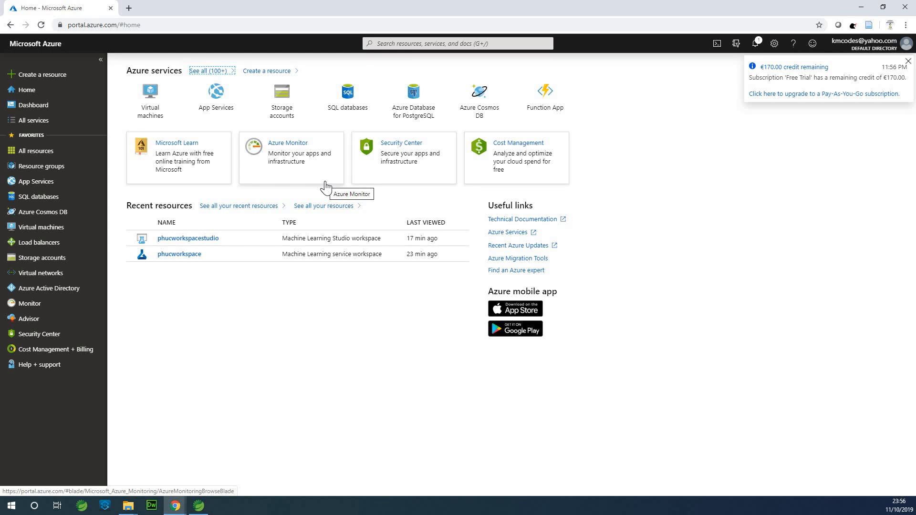
left_click(909, 62)
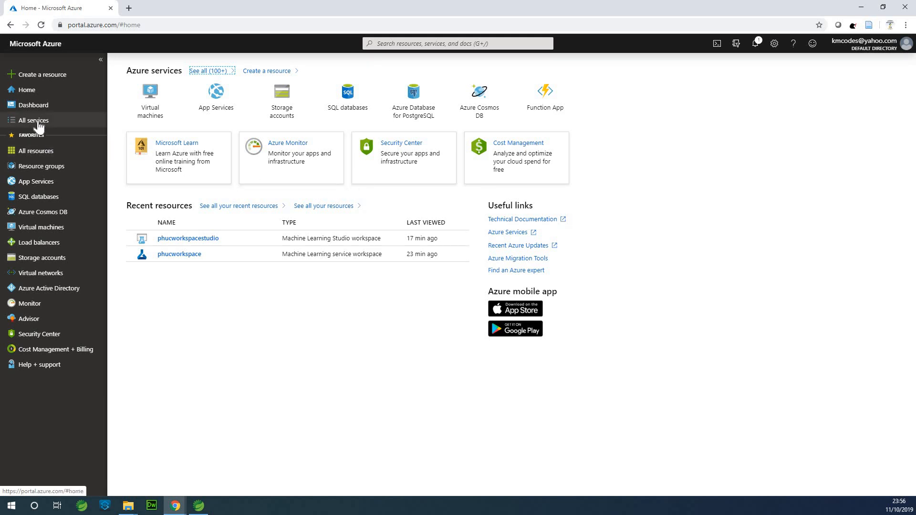
- Open All services and scroll down the catalogue to the Databases section
left_click(33, 120)
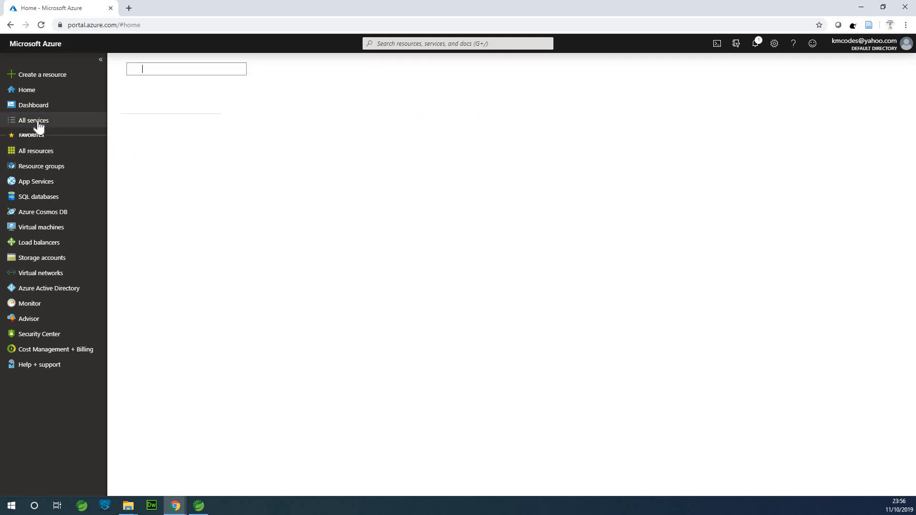
left_click(33, 121)
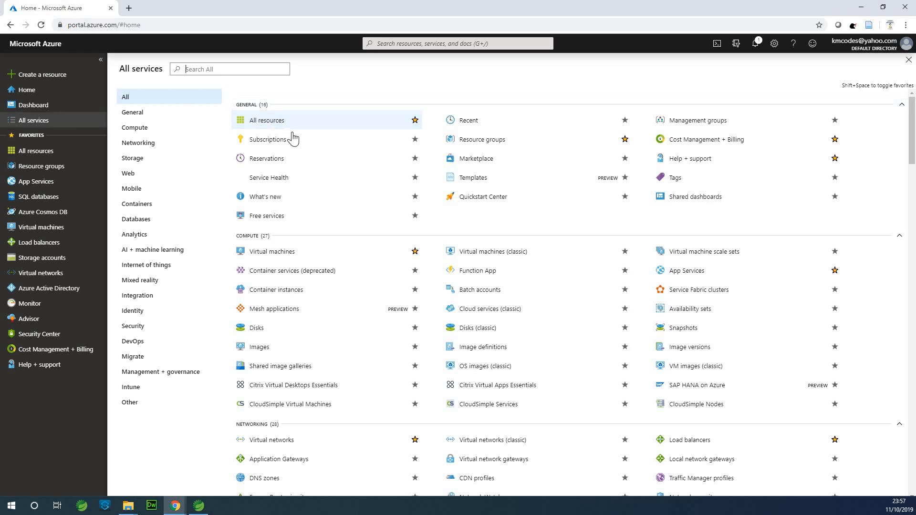
mouse_move(355, 147)
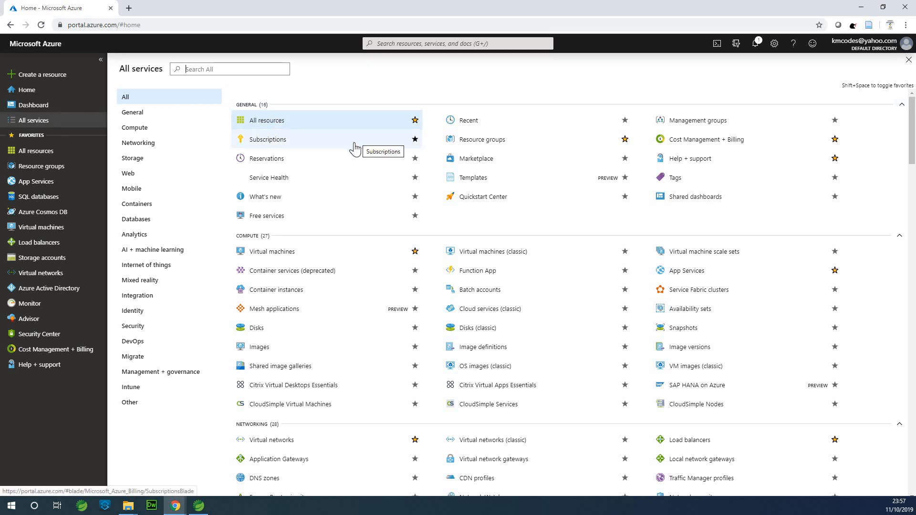
mouse_move(355, 148)
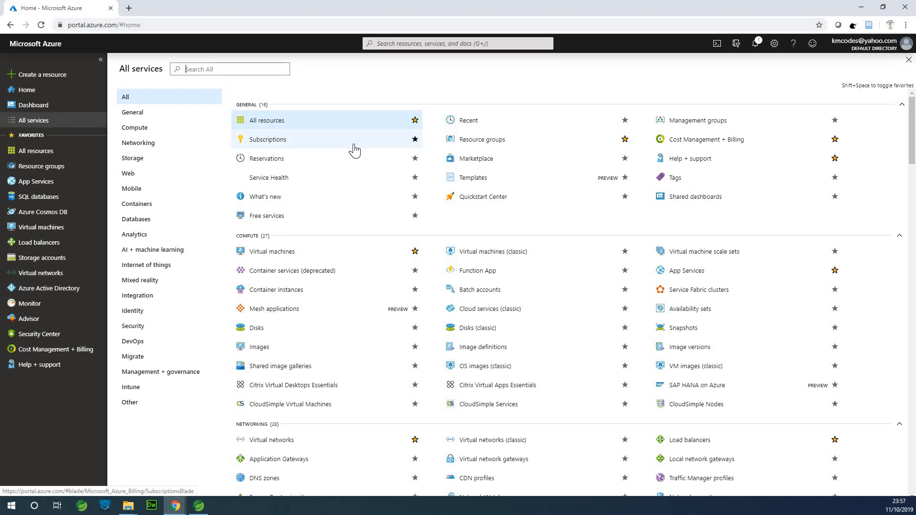
scroll("down", 3)
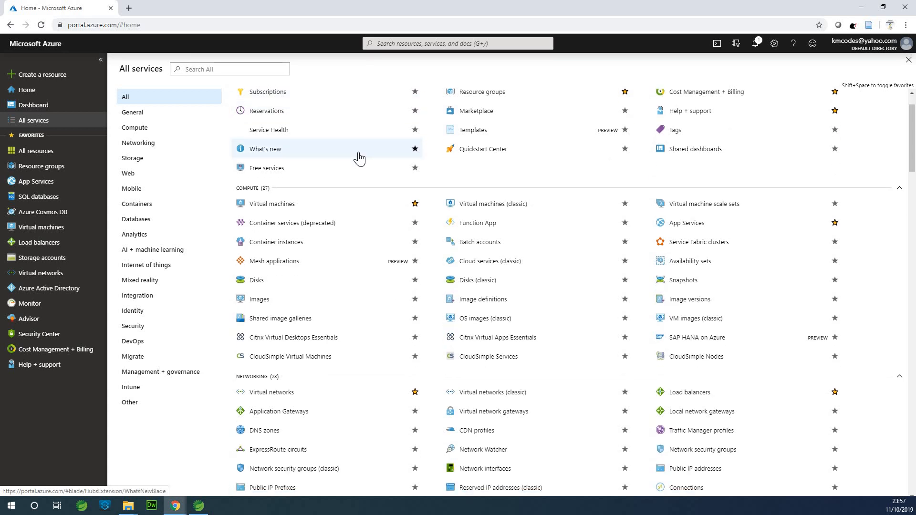
scroll("down", 3)
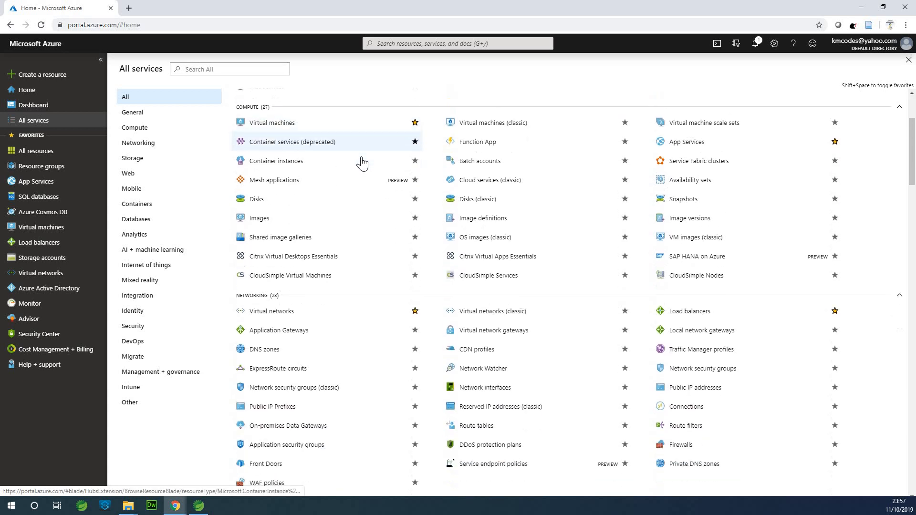
scroll("down", 3)
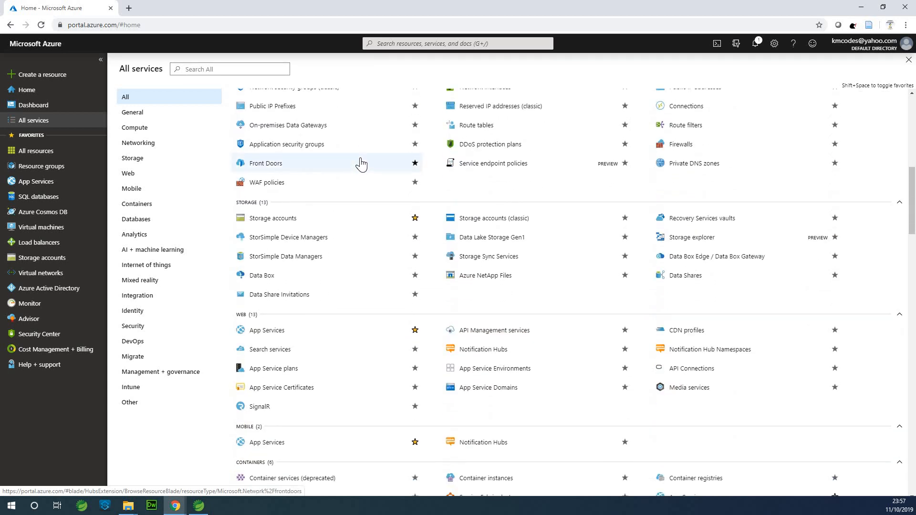
scroll("down", 3)
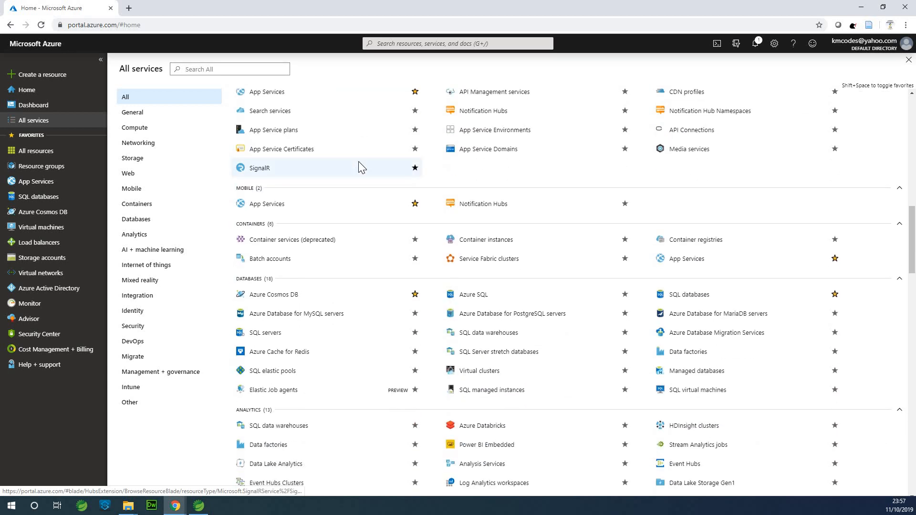
scroll("down", 3)
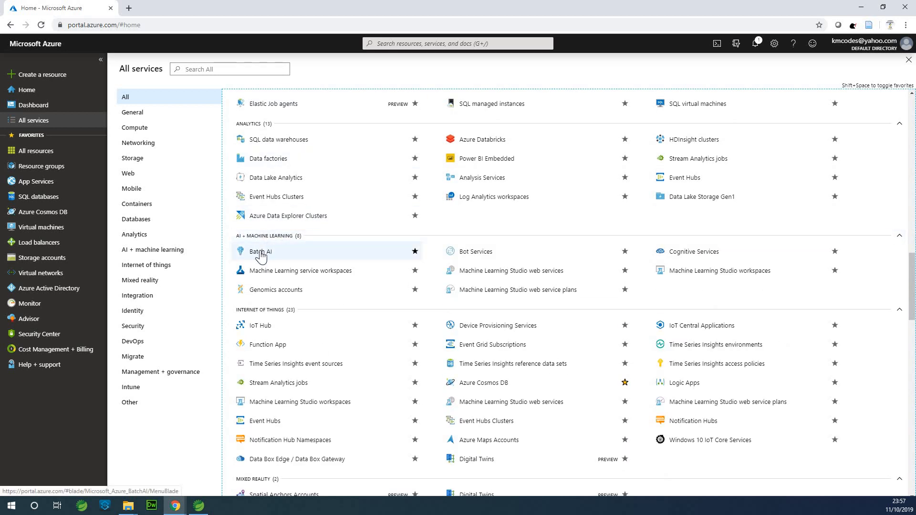
mouse_move(383, 266)
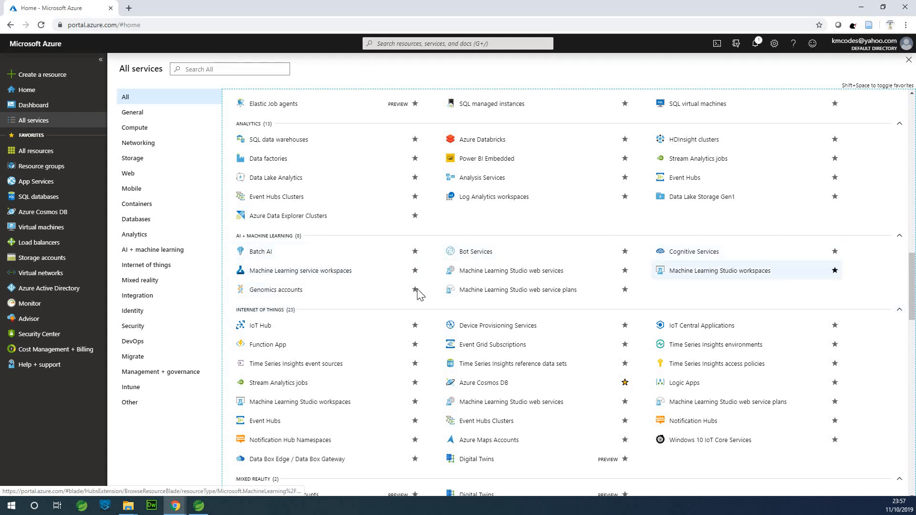
mouse_move(393, 276)
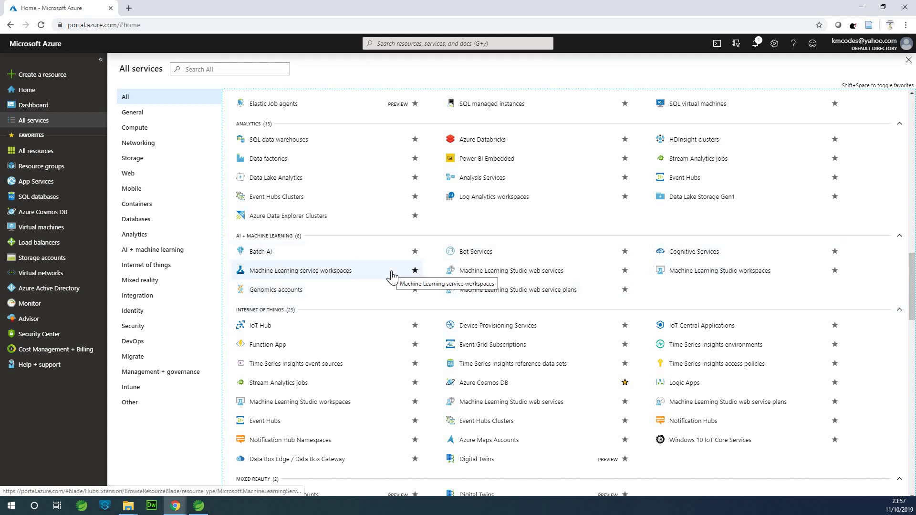
mouse_move(324, 281)
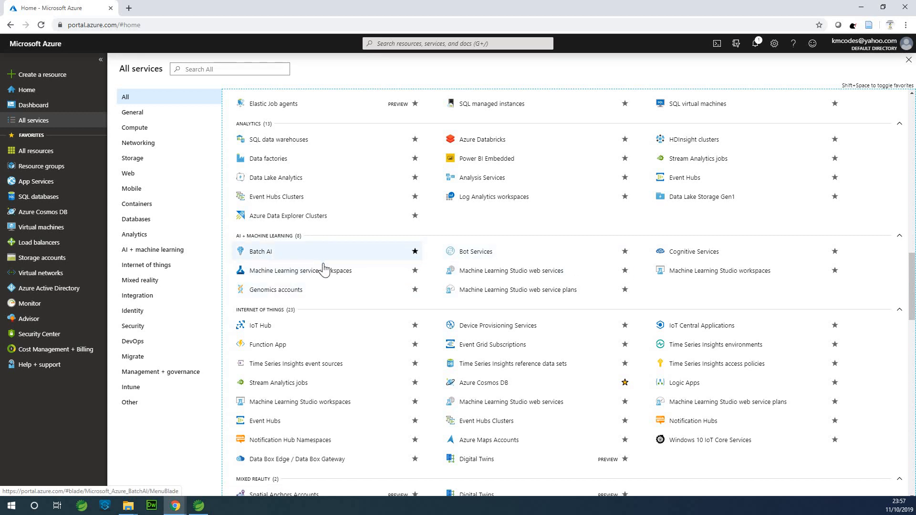
mouse_move(259, 258)
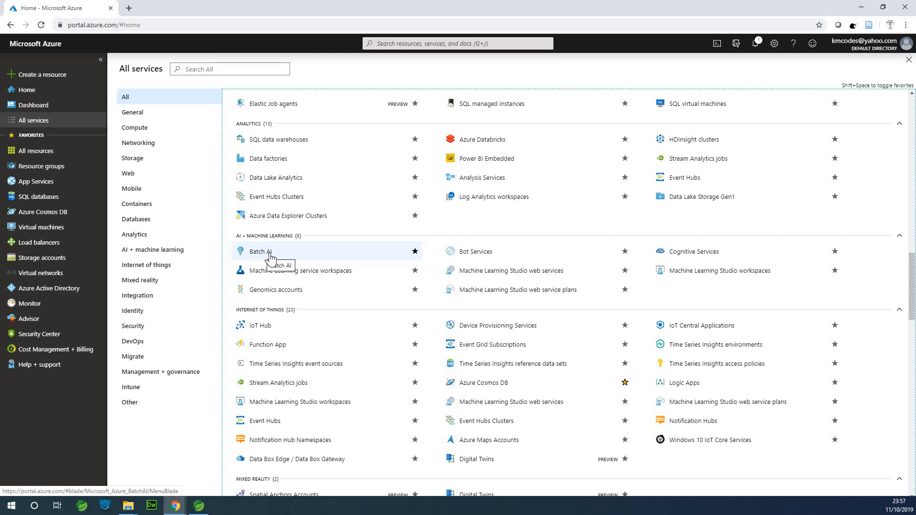
mouse_move(263, 269)
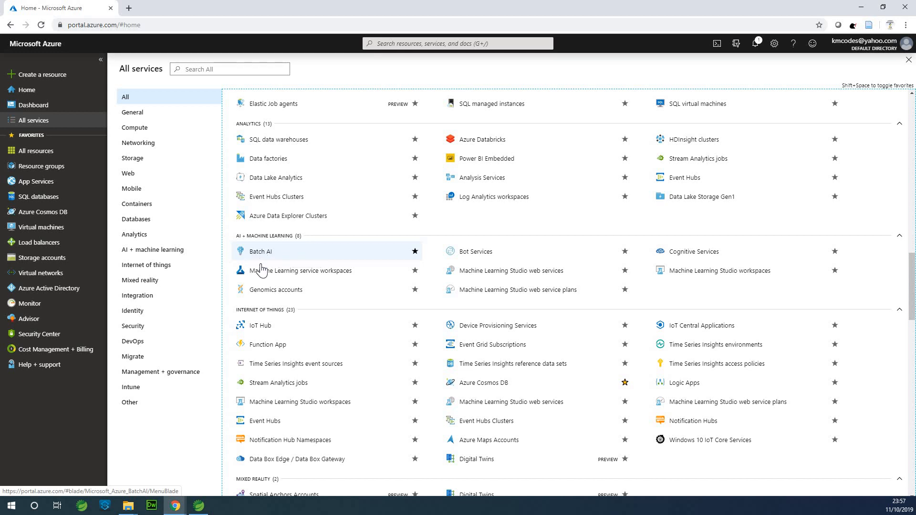
mouse_move(331, 270)
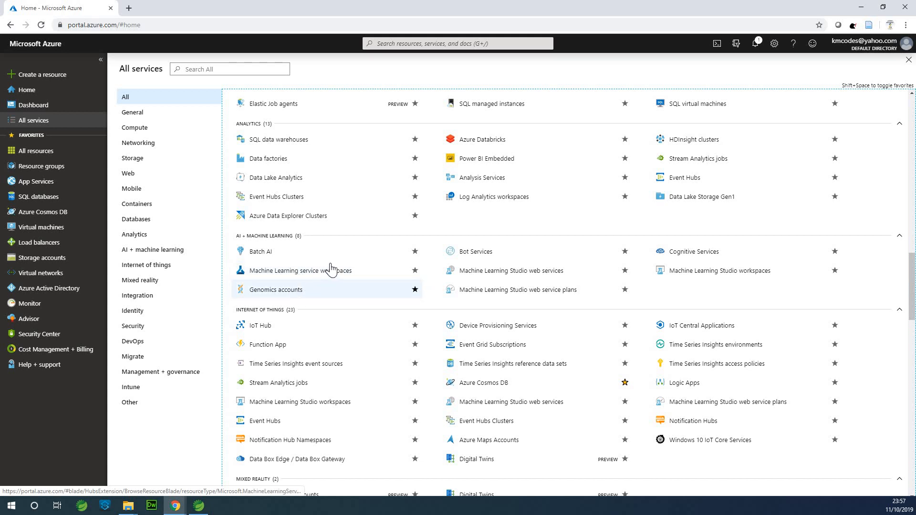
mouse_move(316, 271)
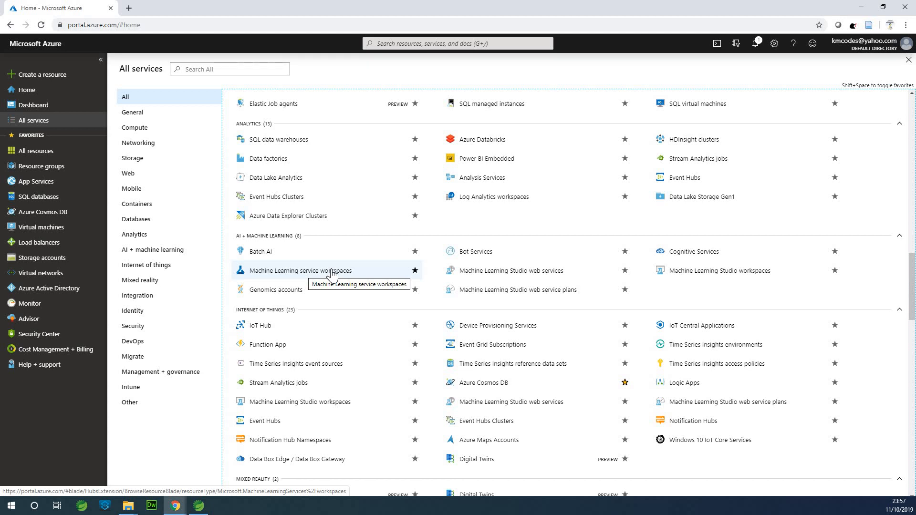
mouse_move(331, 289)
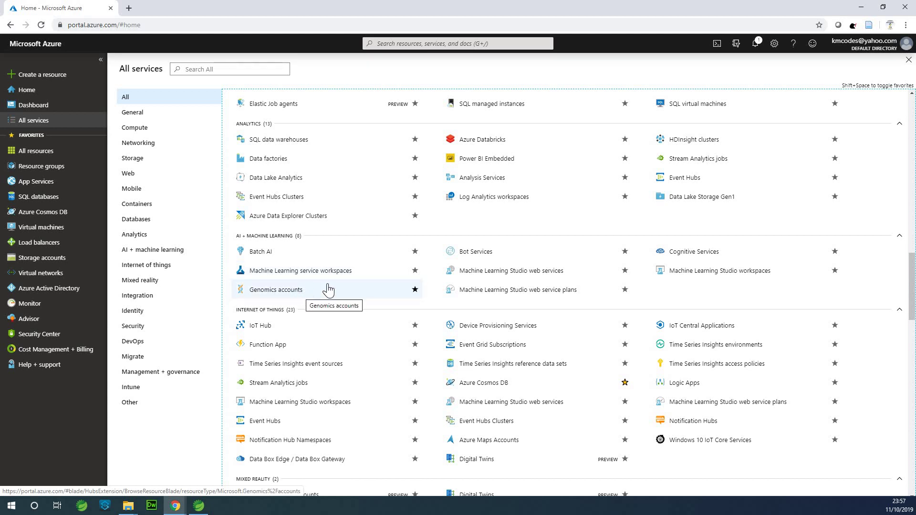
mouse_move(485, 257)
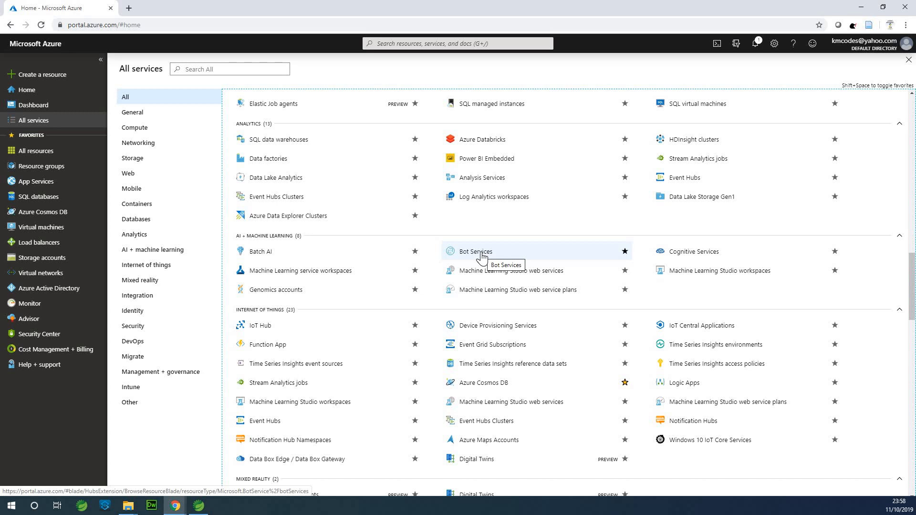
mouse_move(620, 330)
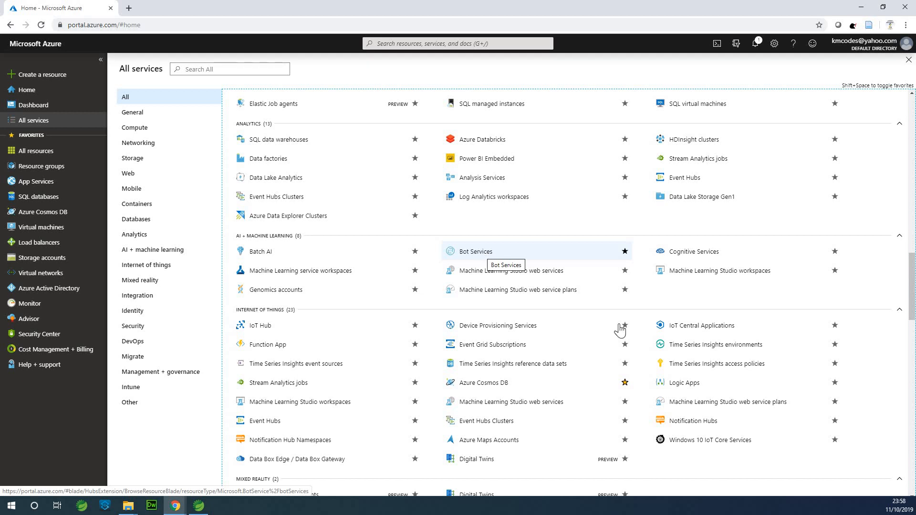
mouse_move(536, 290)
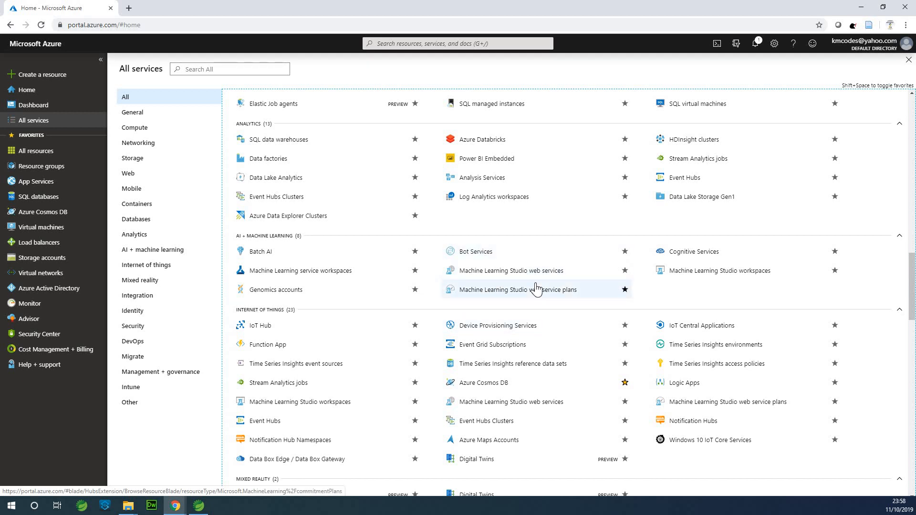
mouse_move(509, 271)
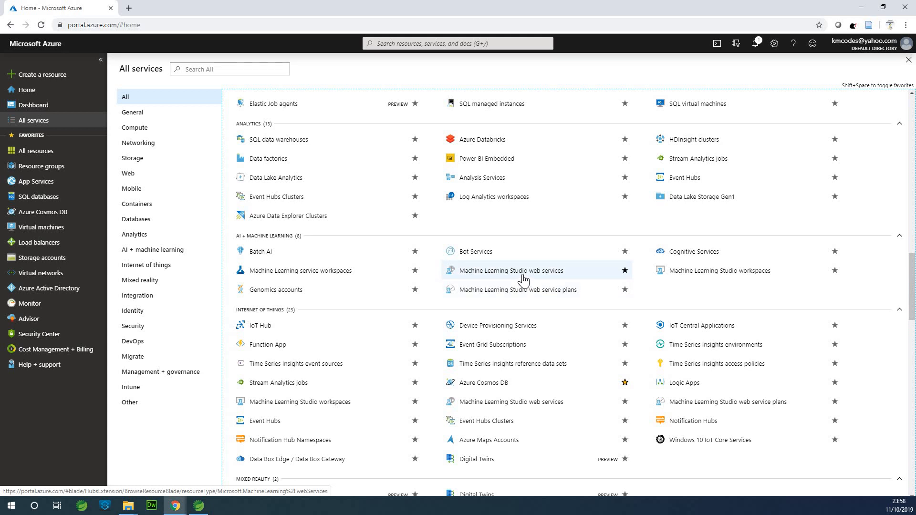
mouse_move(486, 288)
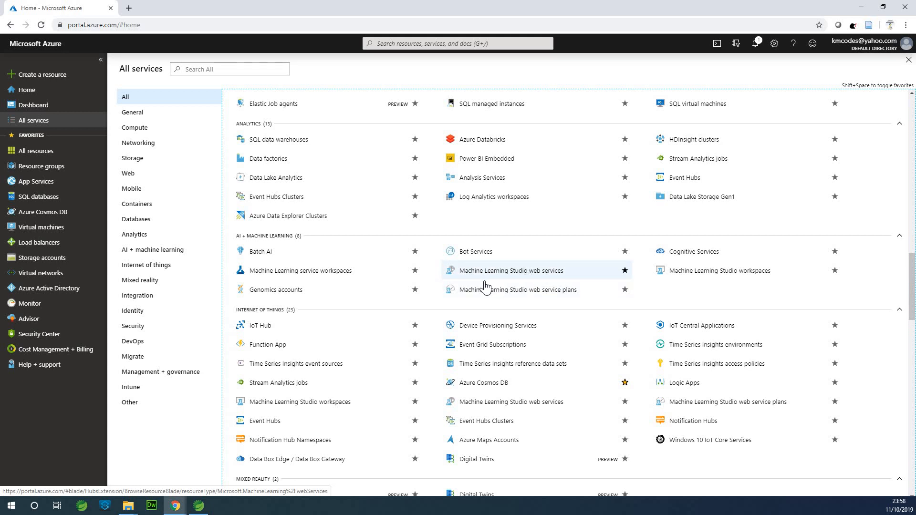
mouse_move(486, 289)
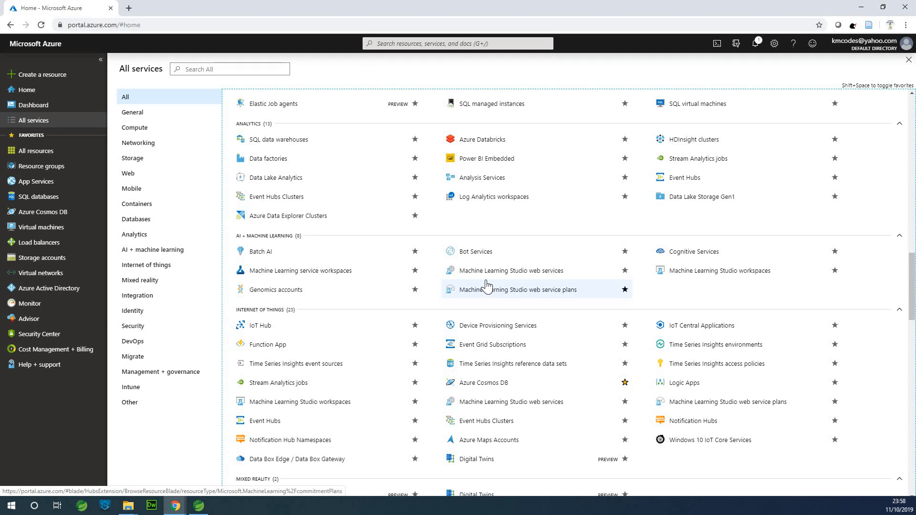
mouse_move(509, 271)
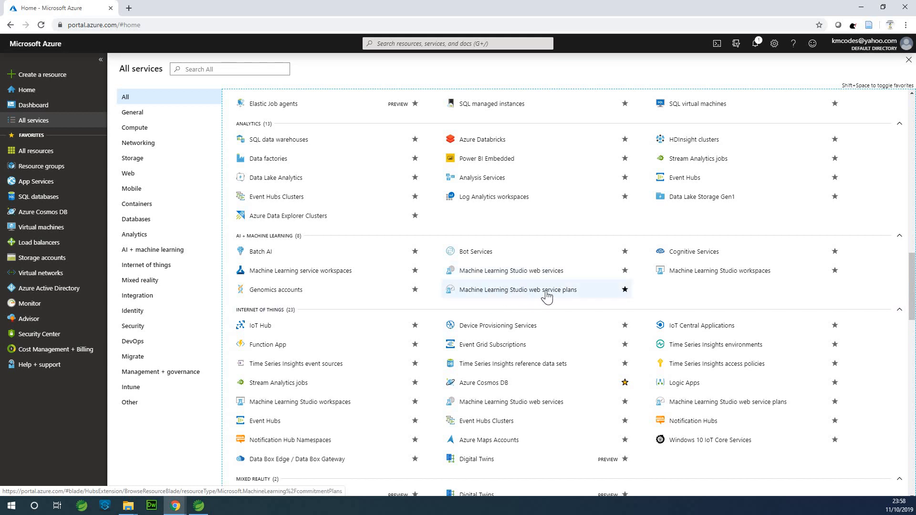
mouse_move(723, 271)
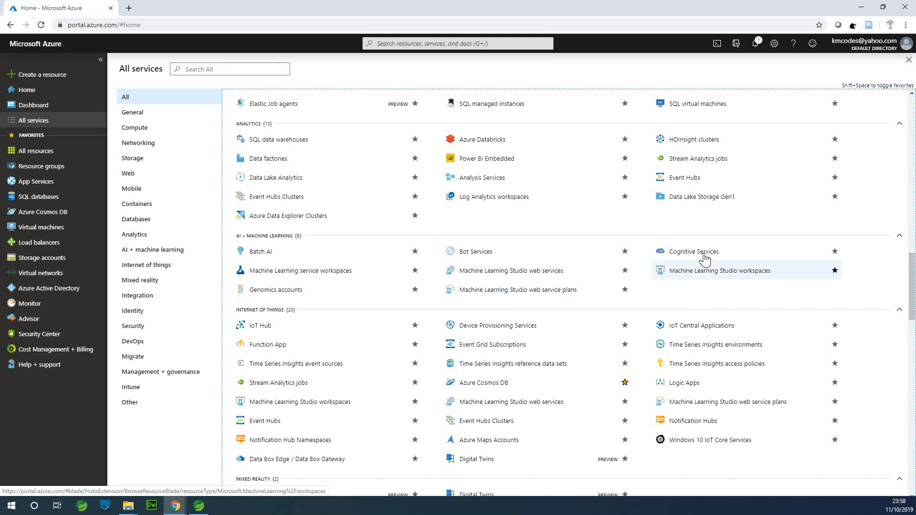
mouse_move(694, 252)
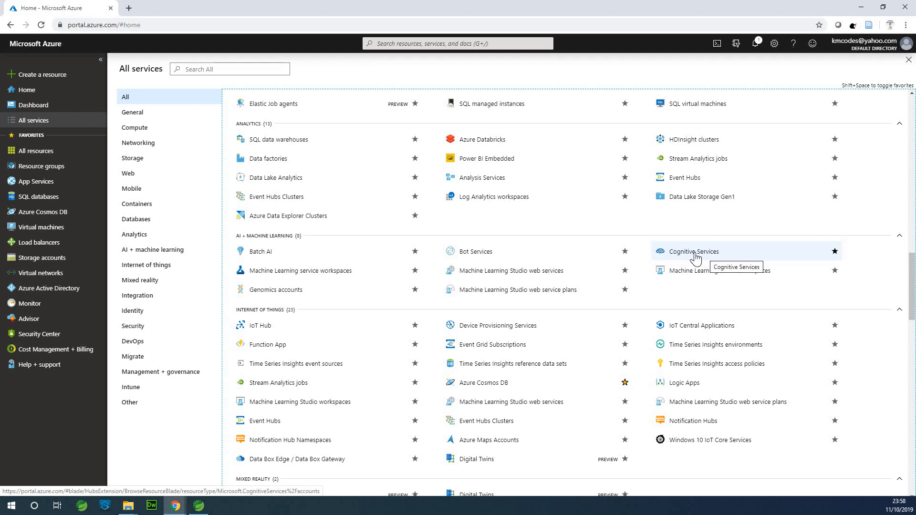
mouse_move(693, 259)
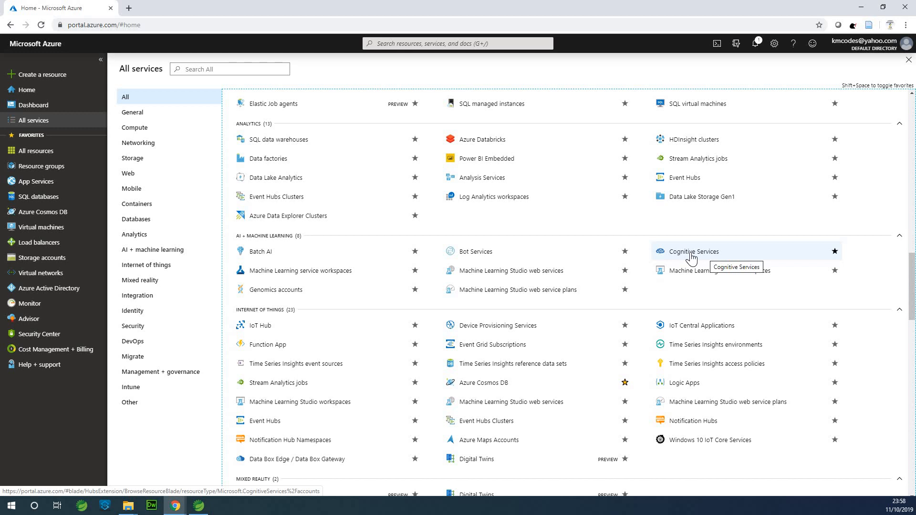
mouse_move(730, 271)
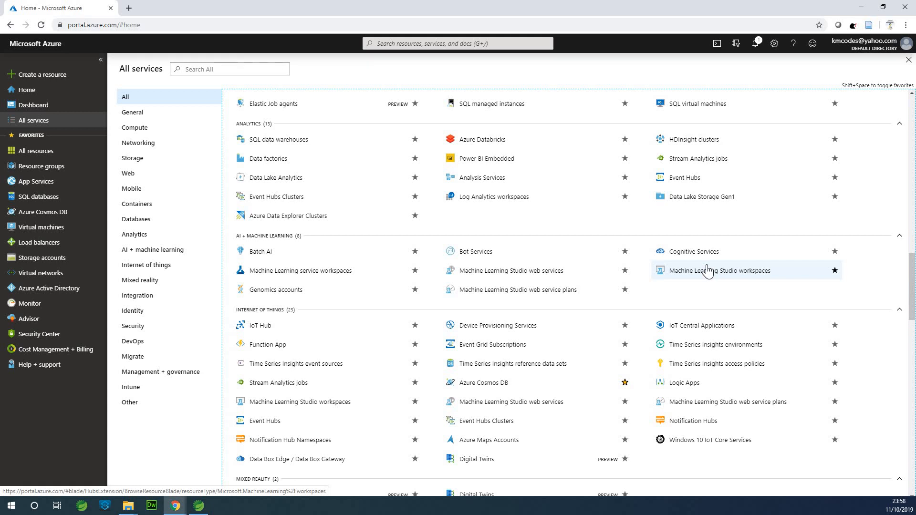
mouse_move(614, 158)
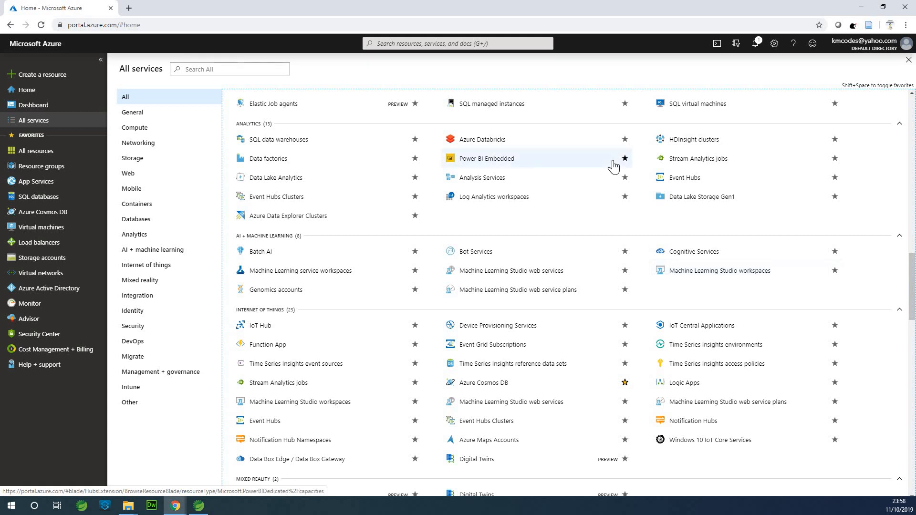
mouse_move(614, 165)
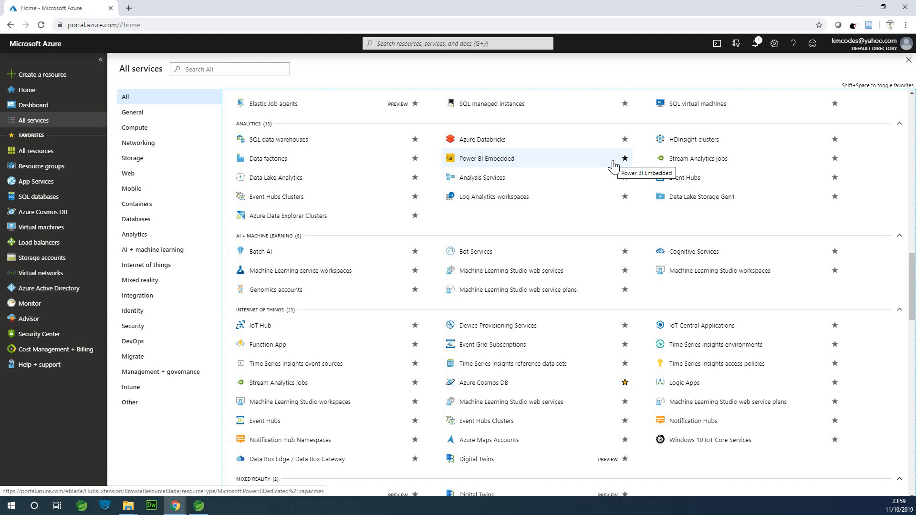
mouse_move(459, 240)
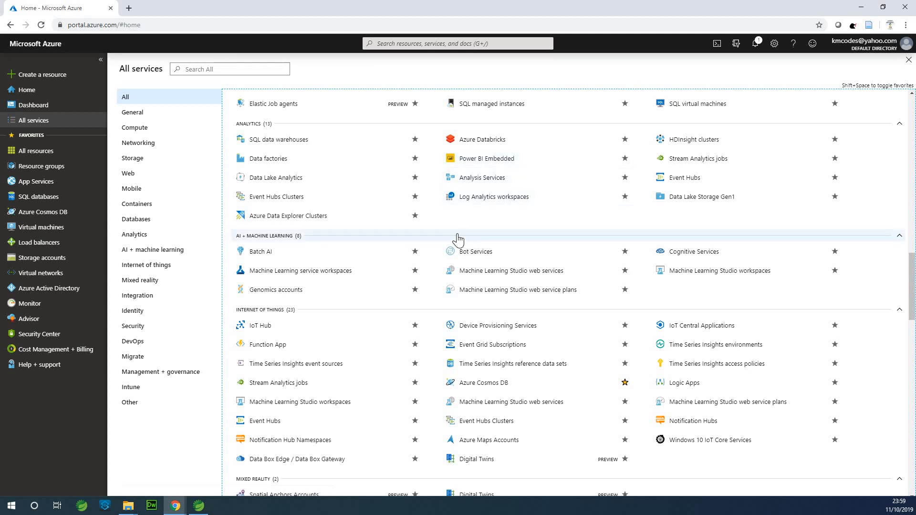